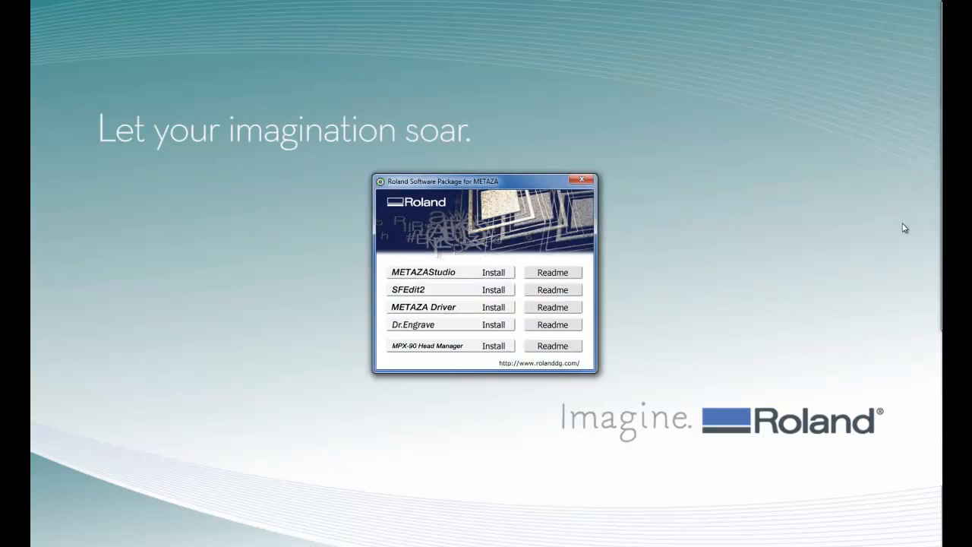
# - Install METAZAStudio from the package menu, accepting the default destination and program folders
pyautogui.click(492, 272)
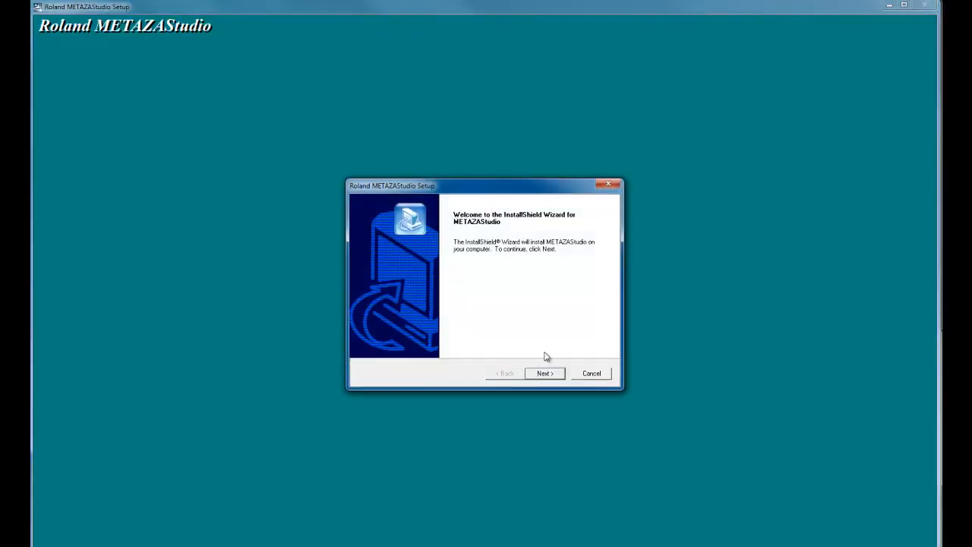
pyautogui.click(543, 374)
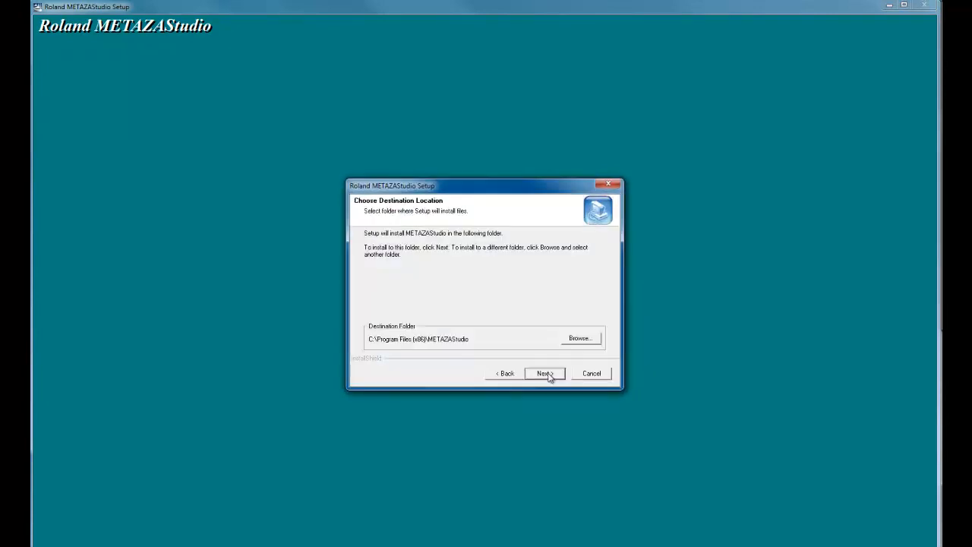
pyautogui.click(543, 373)
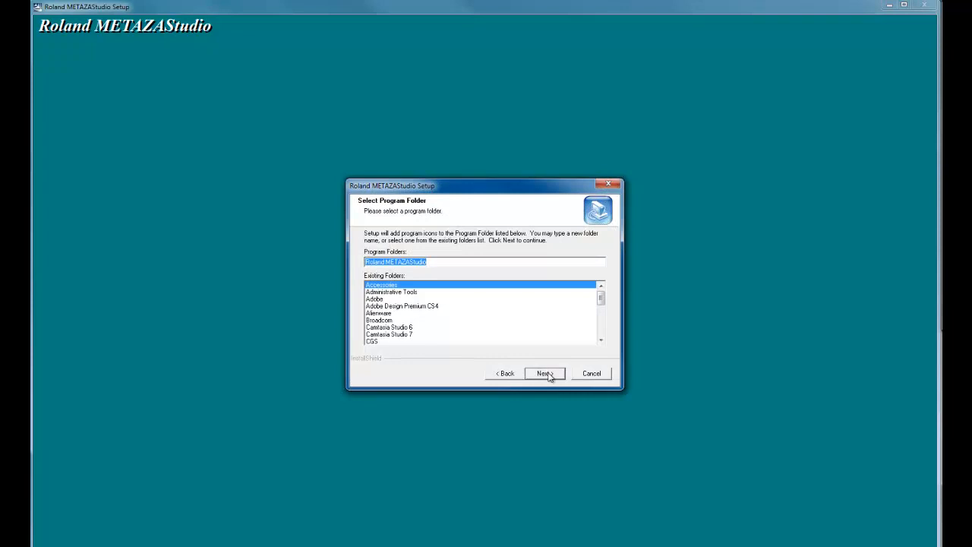
pyautogui.click(544, 374)
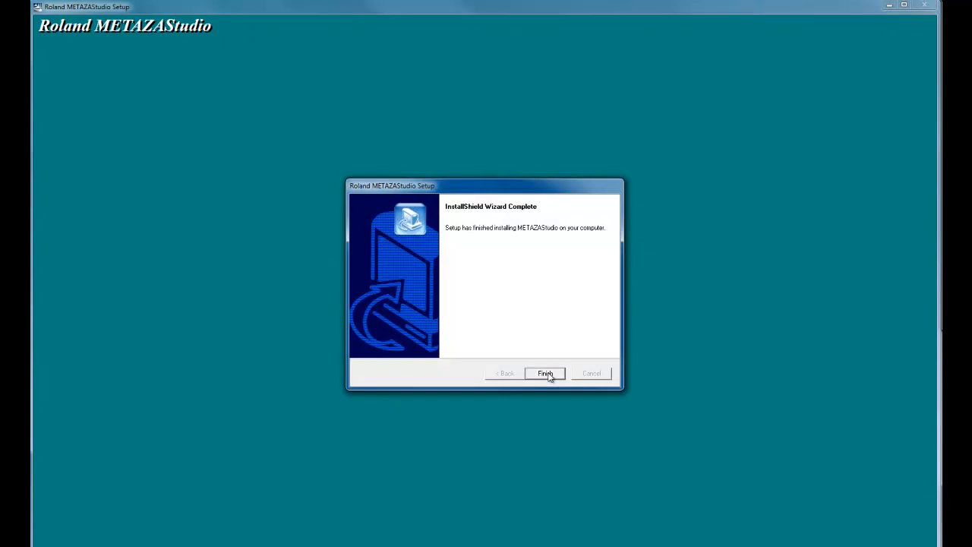
# - Finish METAZAStudio setup and run SFEdit2 setup with its default program folder
pyautogui.click(544, 374)
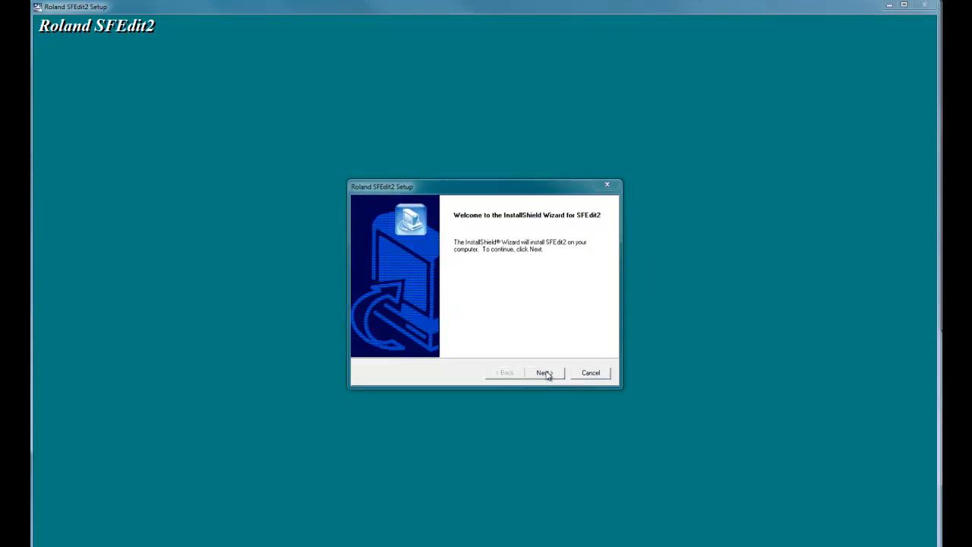
pyautogui.click(544, 372)
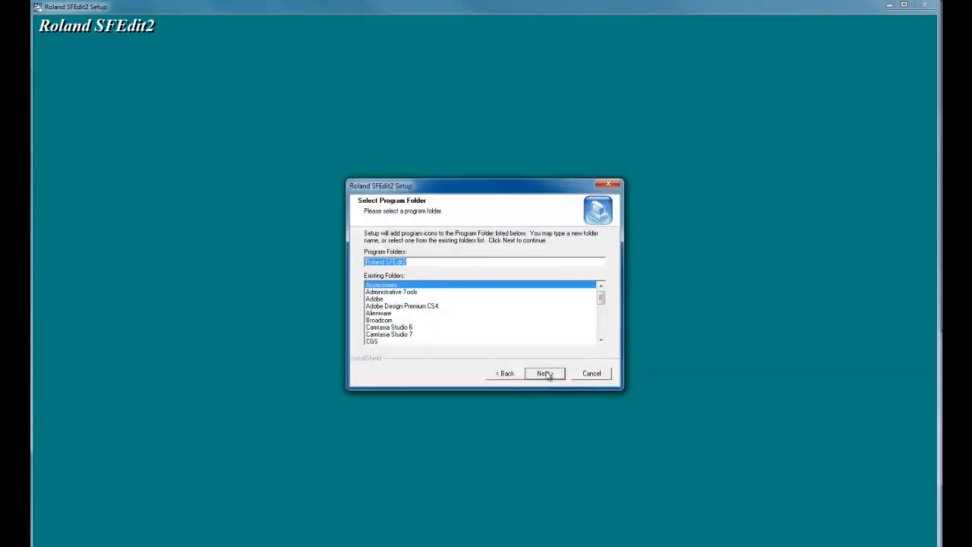
pyautogui.click(544, 374)
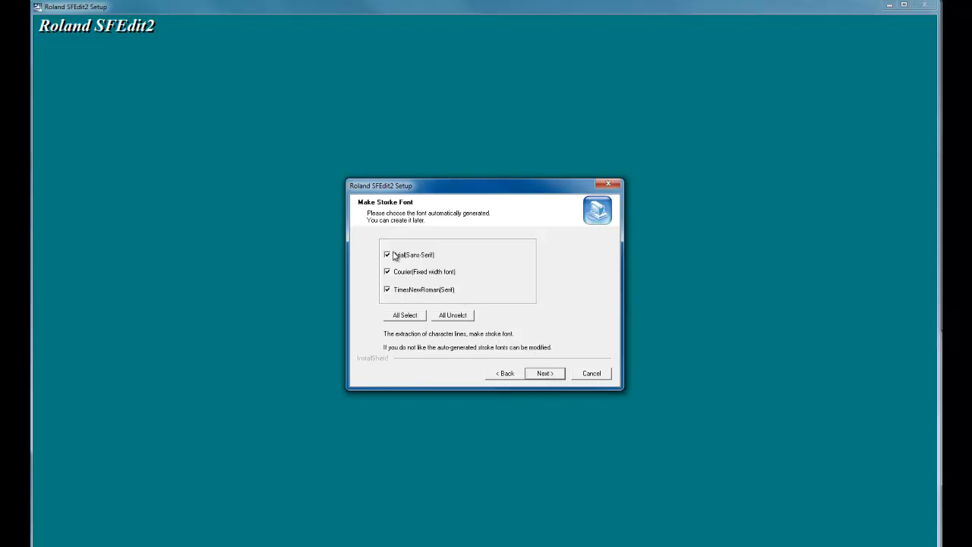
pyautogui.moveTo(395, 301)
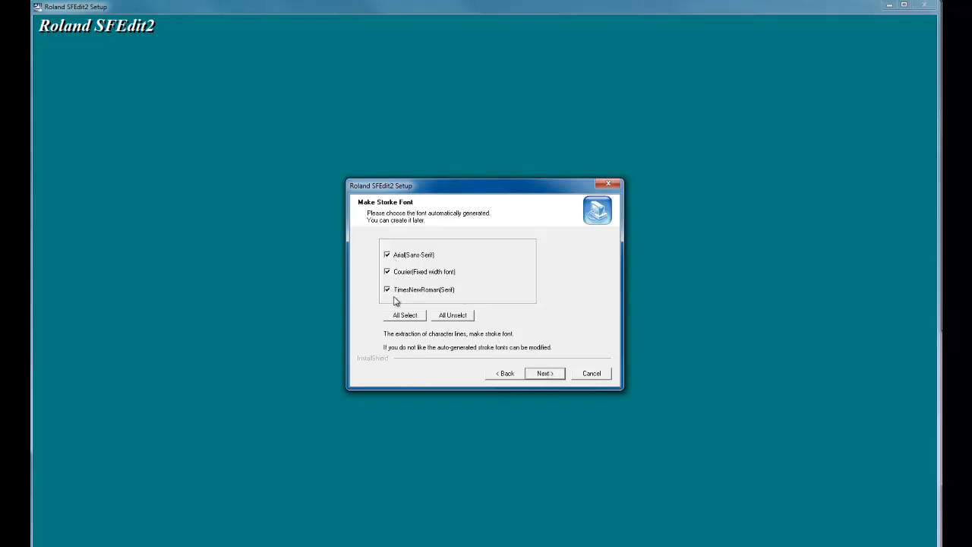
pyautogui.moveTo(438, 303)
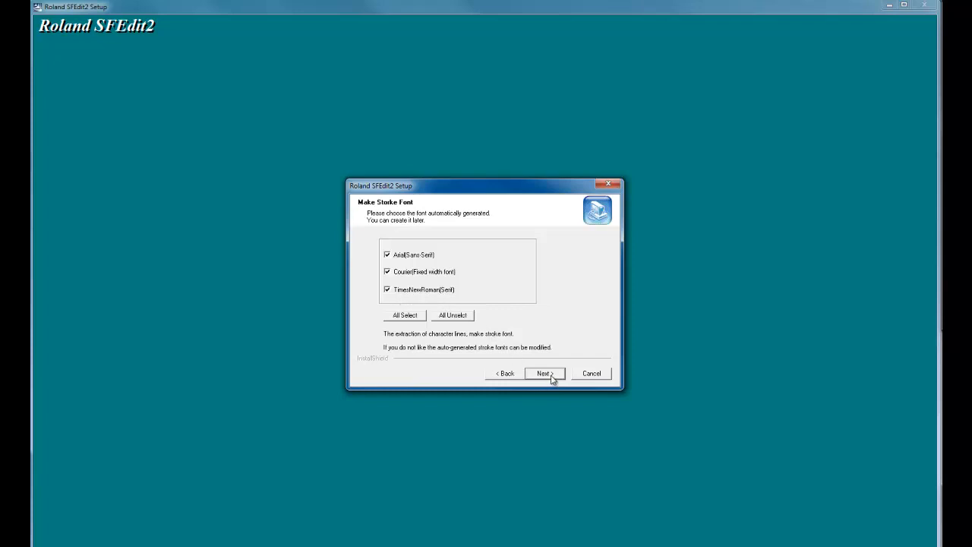
pyautogui.moveTo(403, 273)
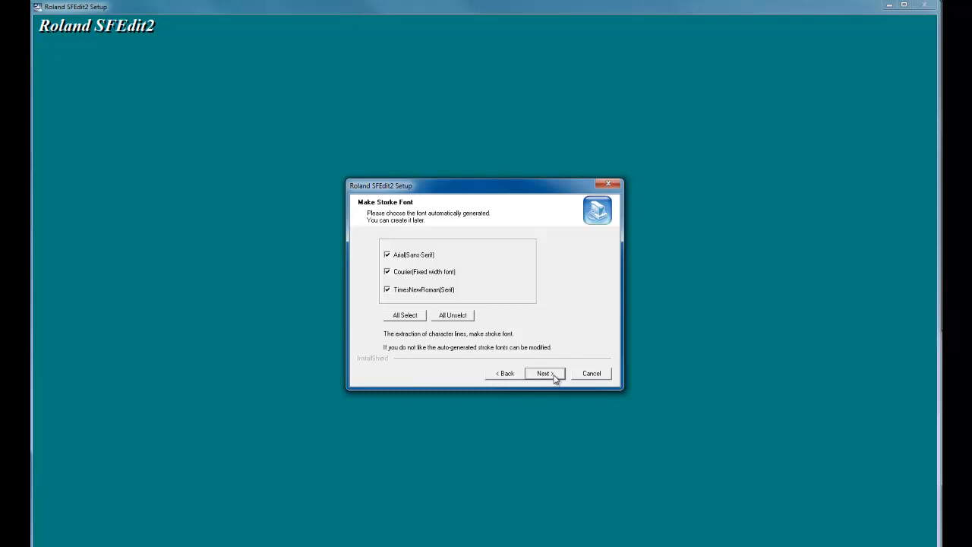
pyautogui.moveTo(545, 377)
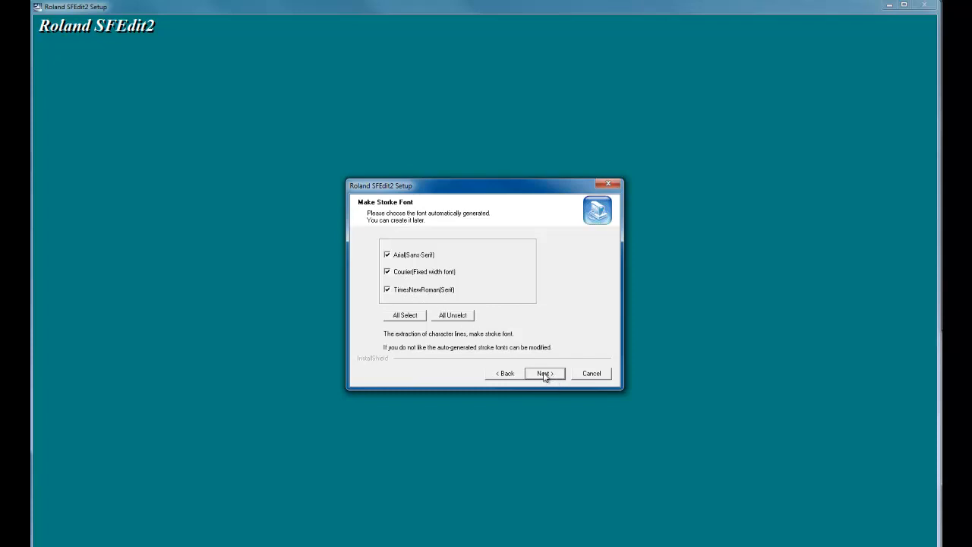
# - Generate Arial, Courier New and Times New Roman stroke fonts and finish SFEdit2 setup
pyautogui.click(544, 374)
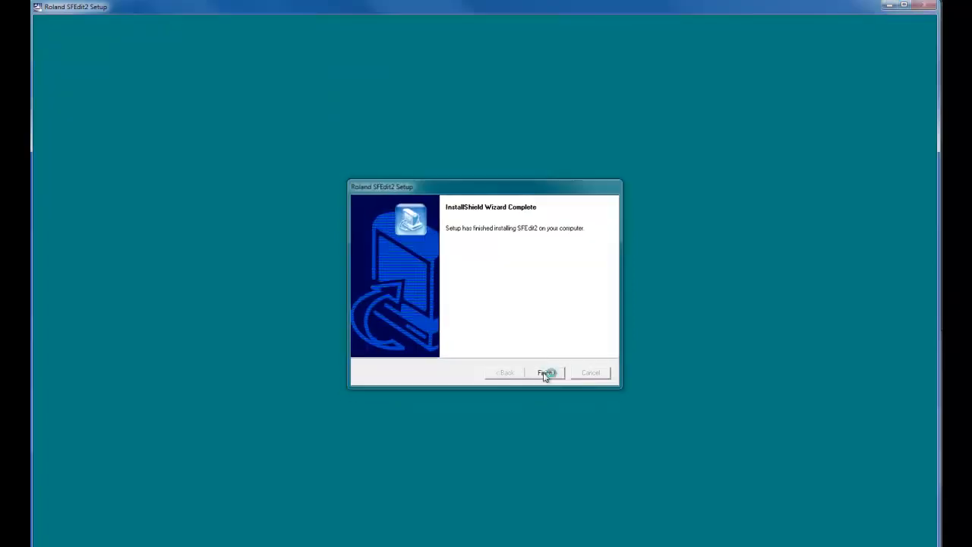
pyautogui.click(545, 372)
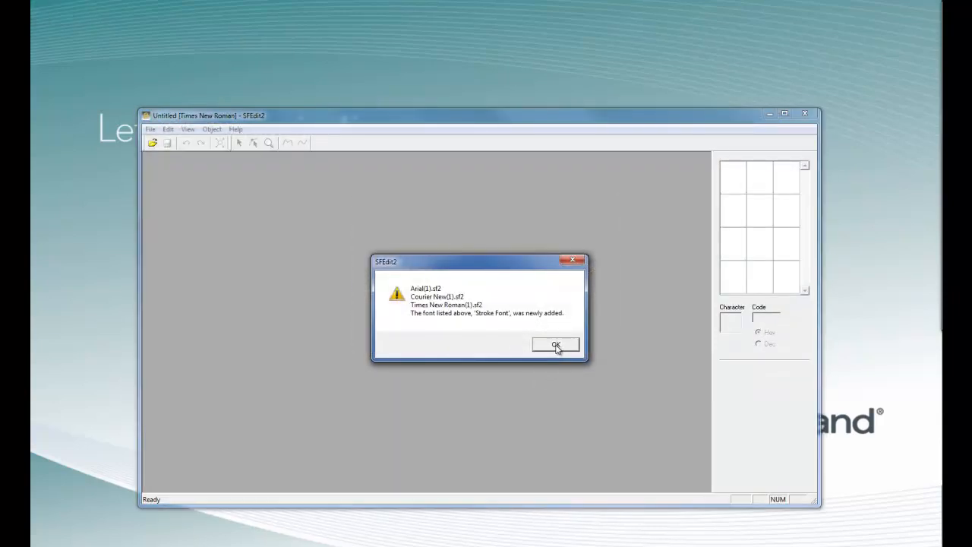
pyautogui.click(556, 345)
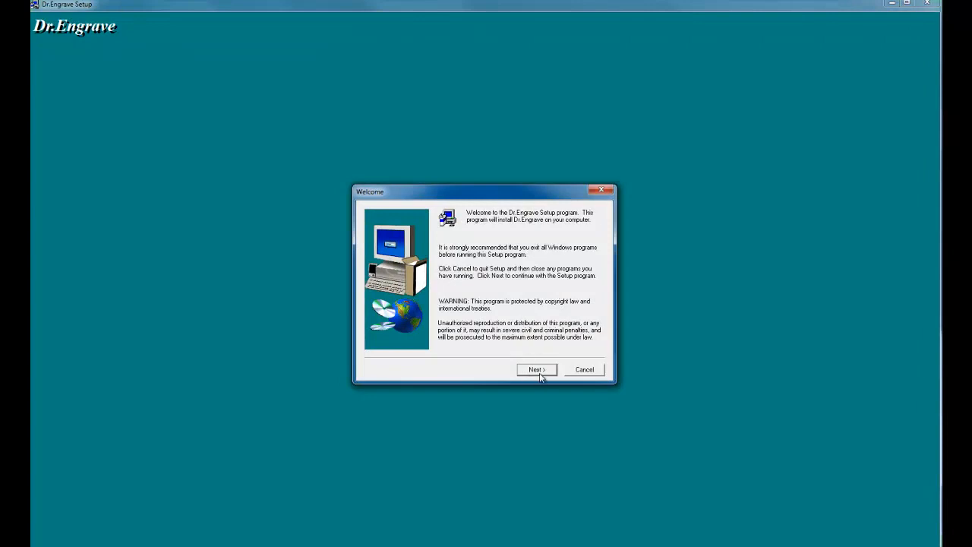
# - Install Dr.Engrave into the Roland Dr.Engrave program folder and dismiss the completion notice
pyautogui.click(536, 369)
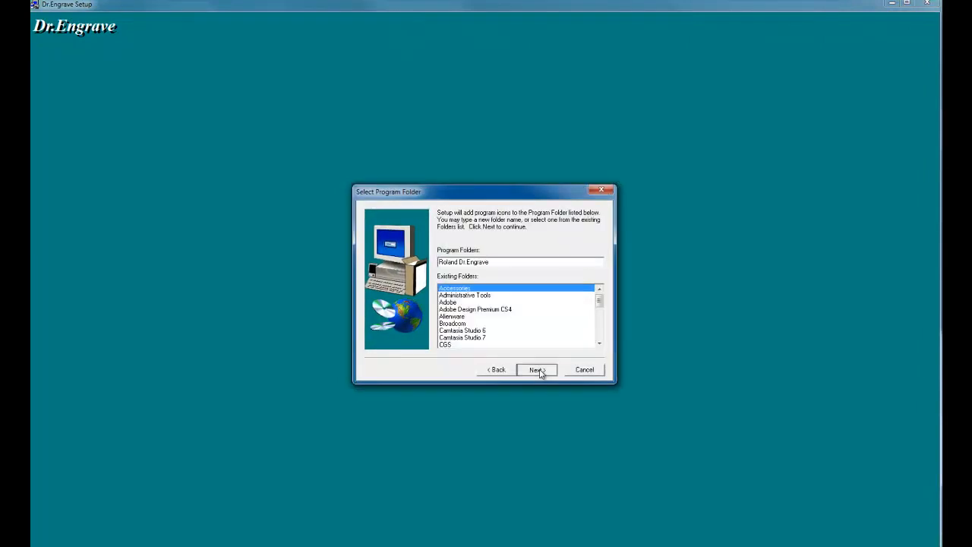
pyautogui.click(538, 369)
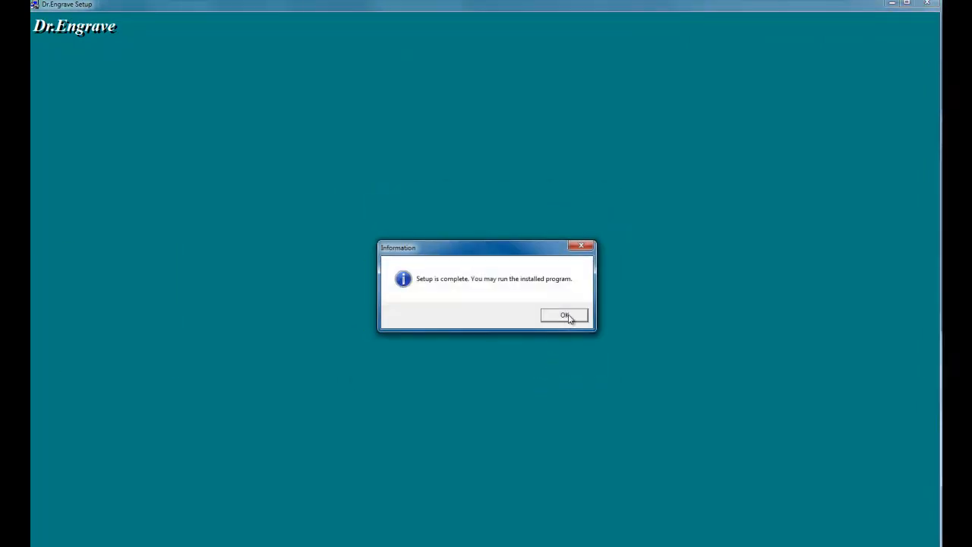
pyautogui.click(565, 314)
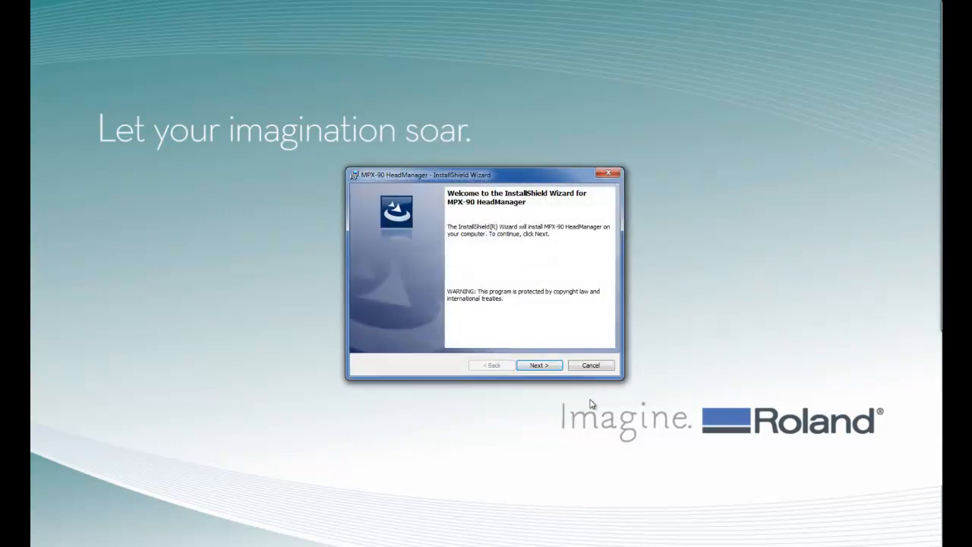
# - Run the MPX-90 HeadManager InstallShield wizard through Install and close it when finished
pyautogui.click(538, 364)
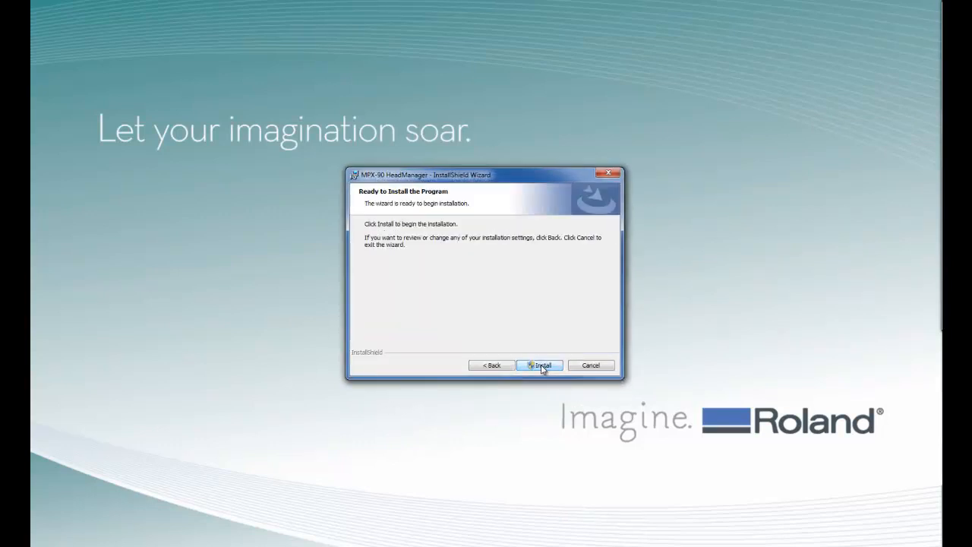
pyautogui.click(541, 364)
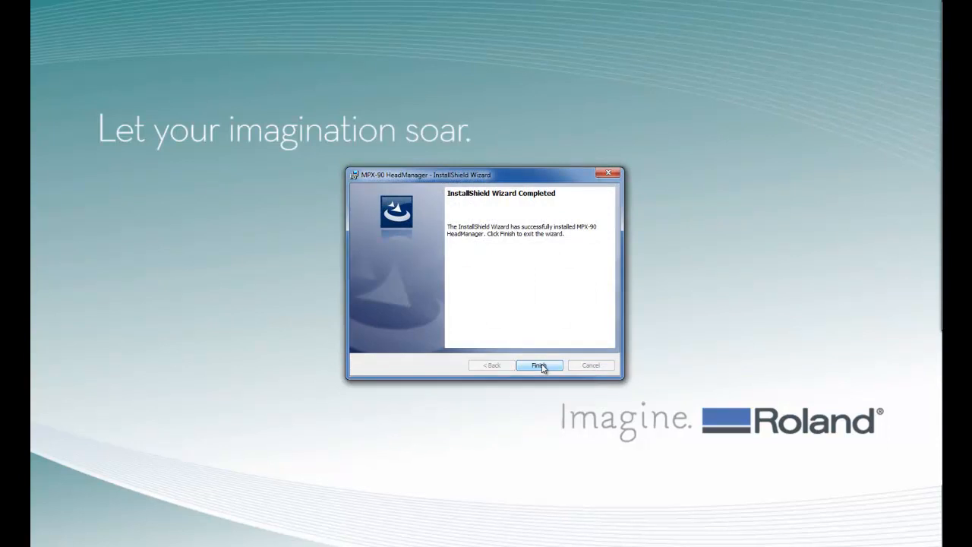
pyautogui.click(538, 364)
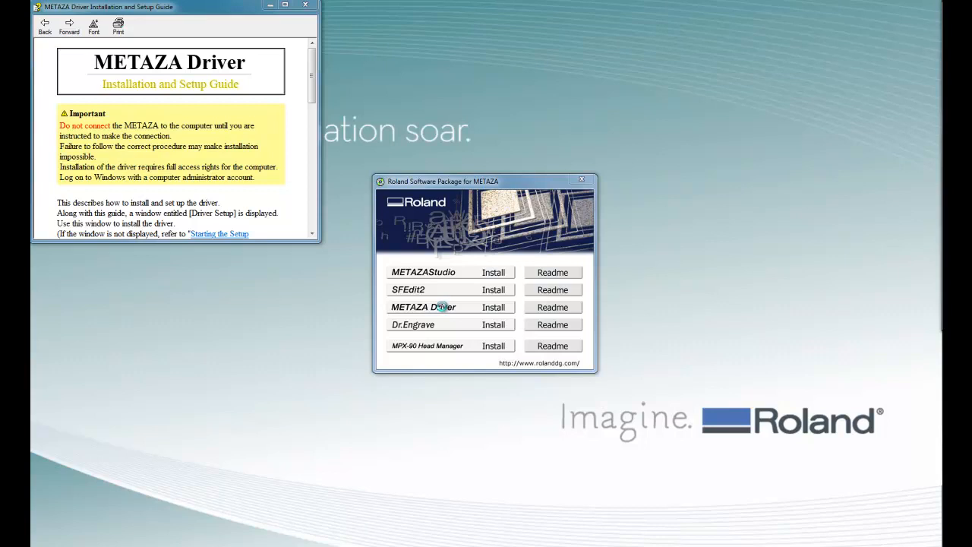
# - Start METAZA Driver setup in Install mode for the Roland MPX-90 on USB
pyautogui.click(492, 307)
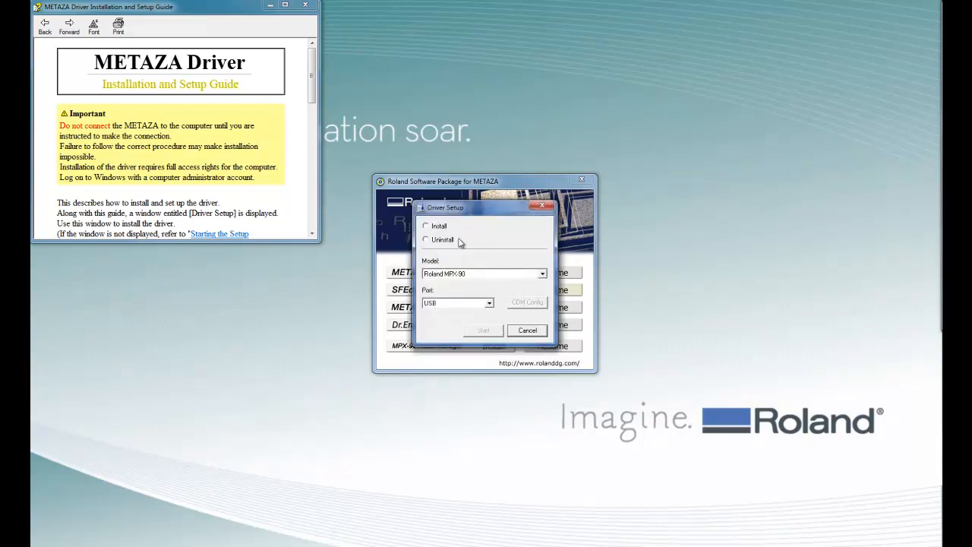
pyautogui.click(425, 225)
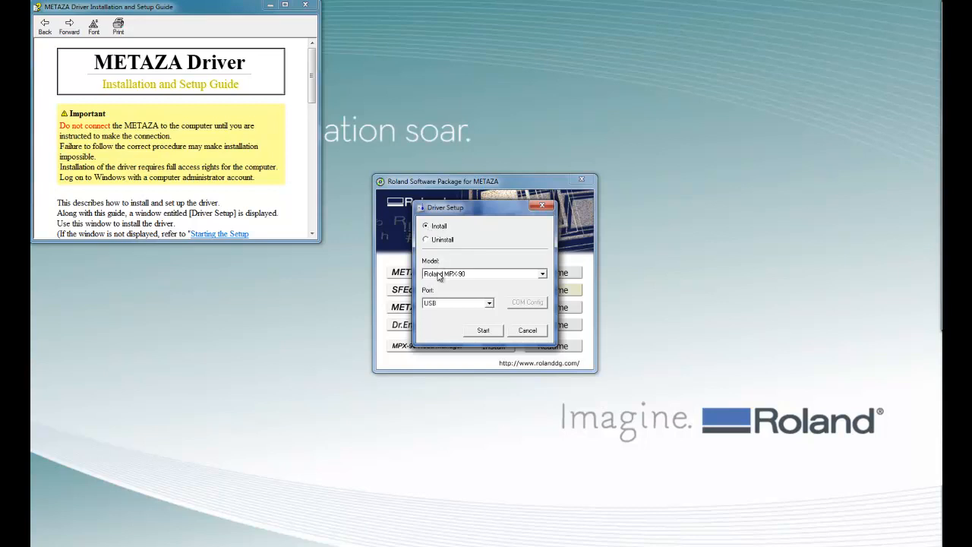
pyautogui.moveTo(438, 307)
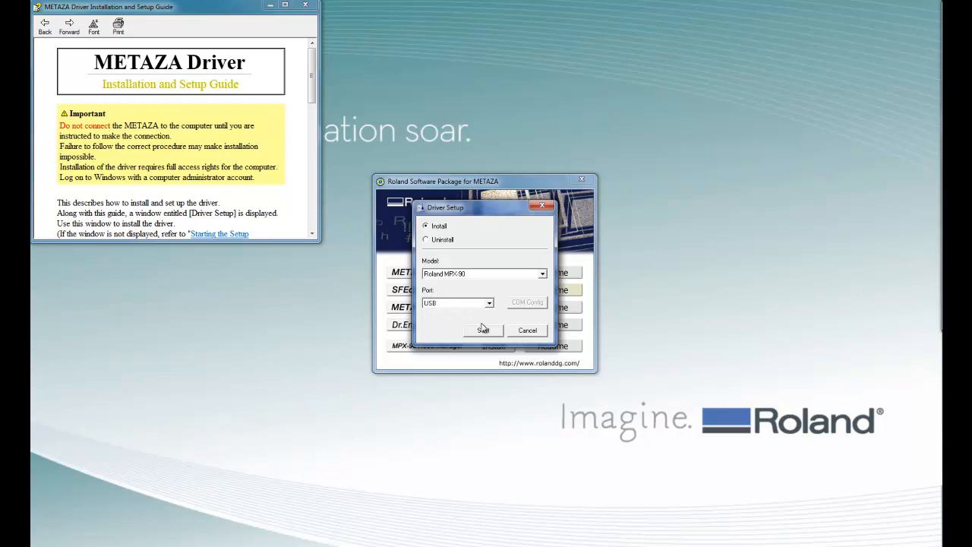
pyautogui.moveTo(485, 332)
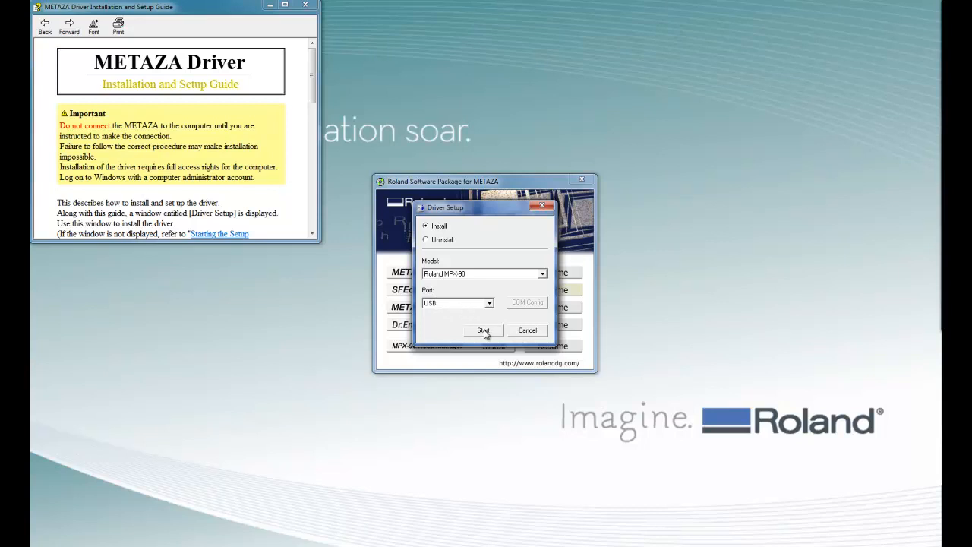
pyautogui.click(483, 332)
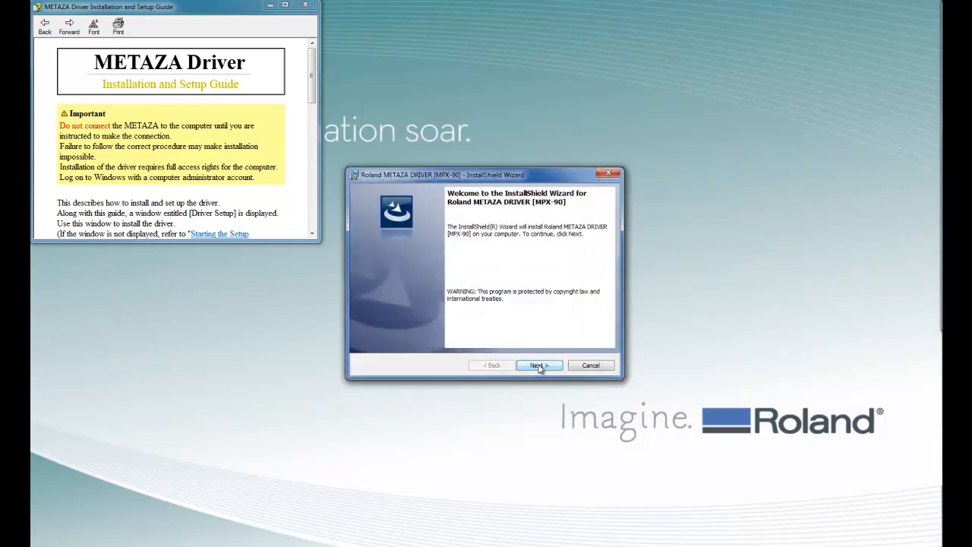
# - Complete the driver wizard, installing the unverified driver anyway, and close driver setup
pyautogui.click(539, 365)
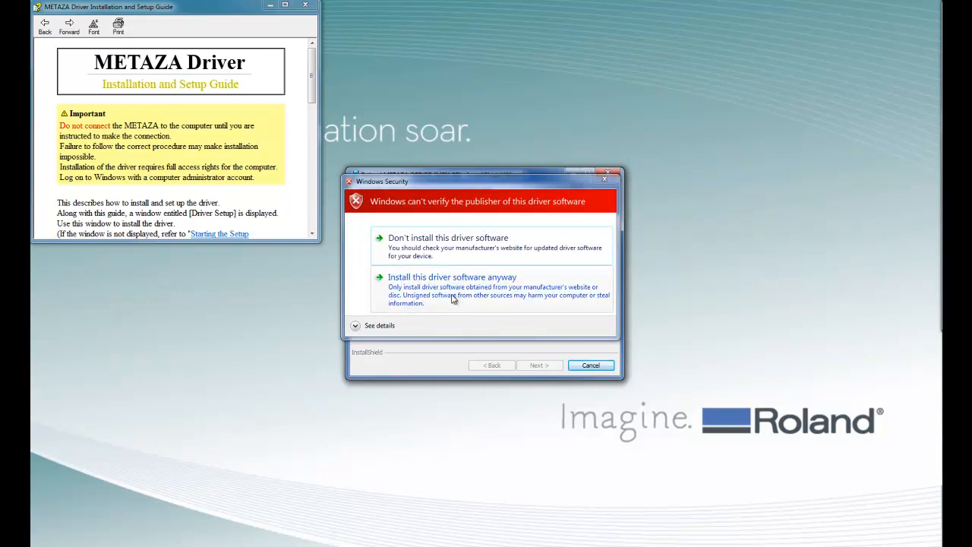
pyautogui.click(453, 276)
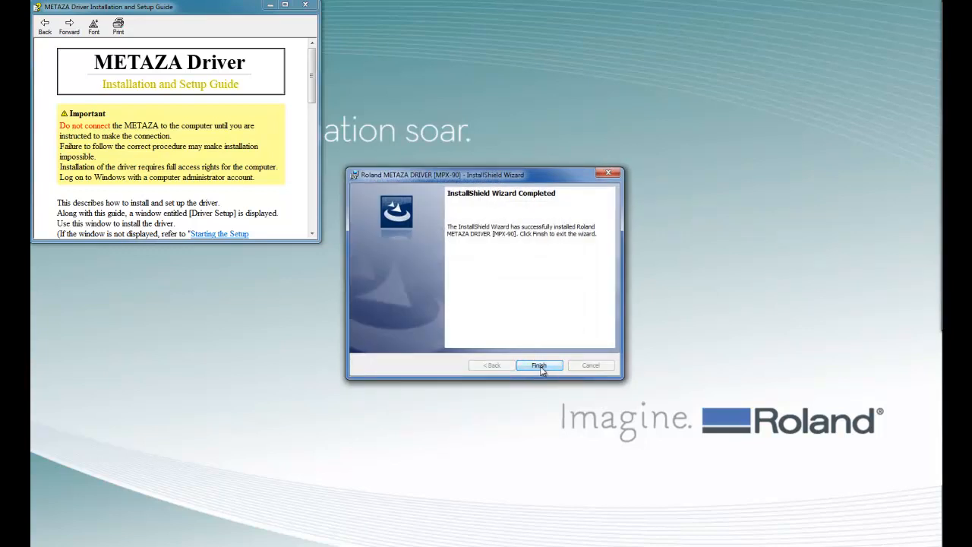
pyautogui.click(538, 365)
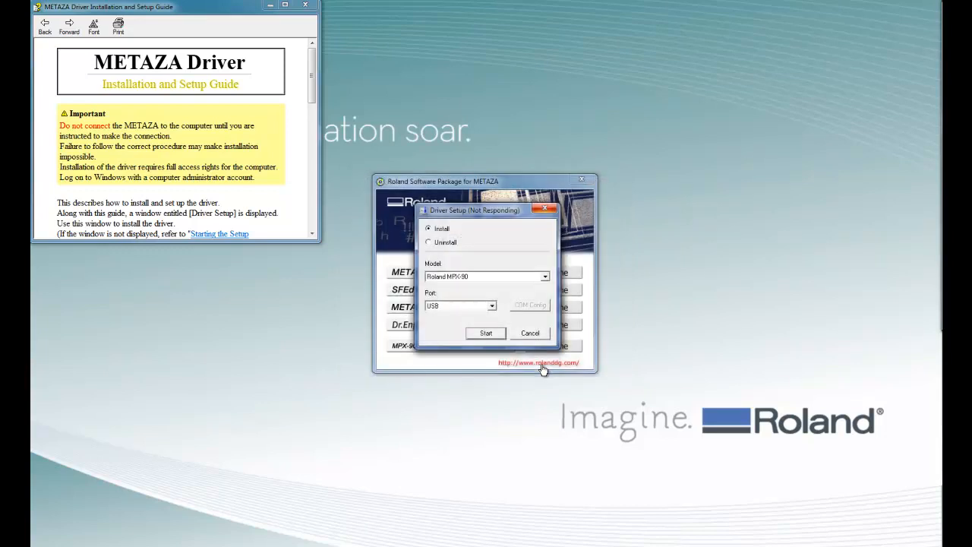
pyautogui.click(530, 333)
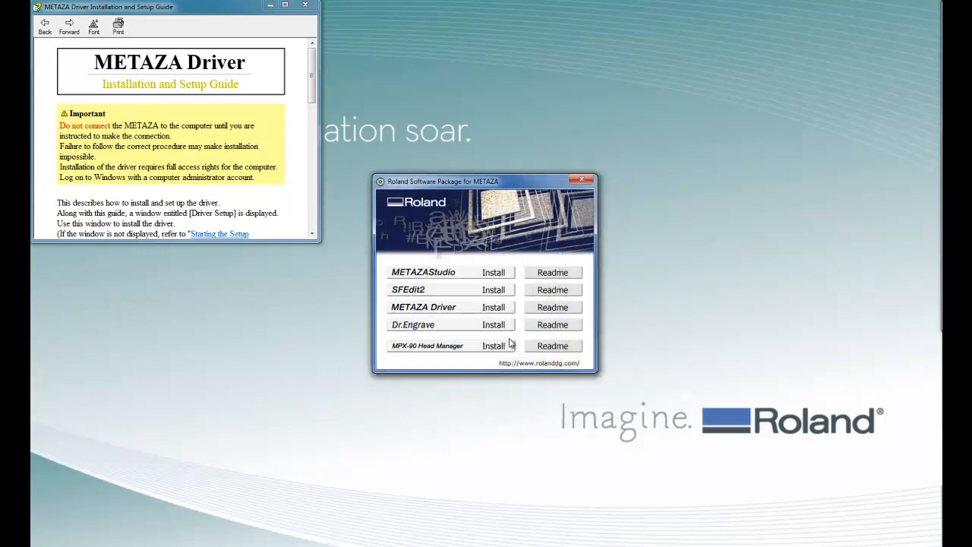
pyautogui.moveTo(494, 191)
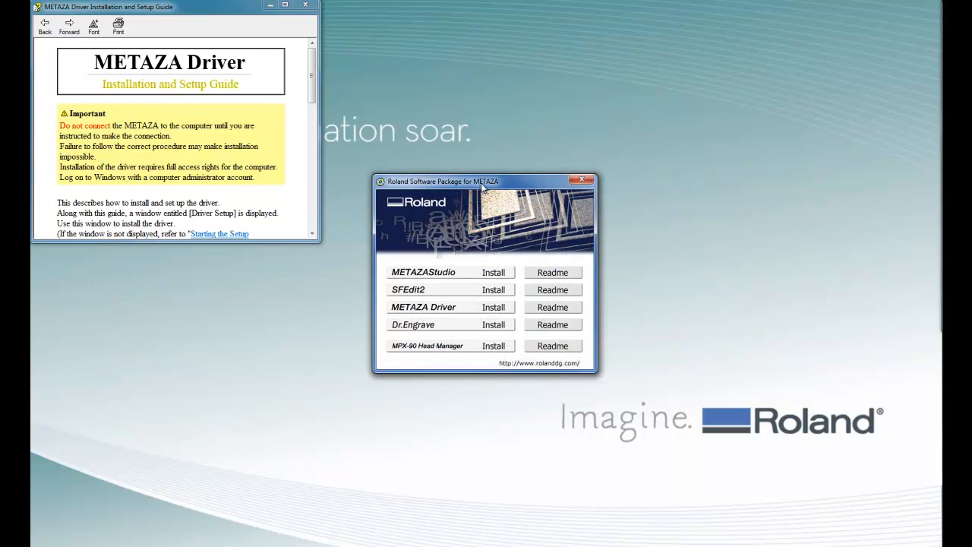
pyautogui.moveTo(483, 151)
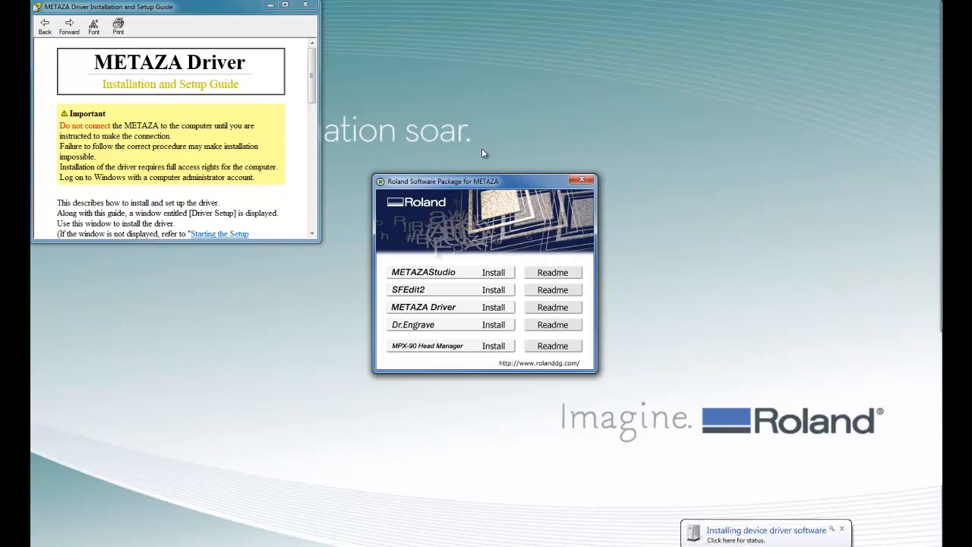
pyautogui.moveTo(757, 537)
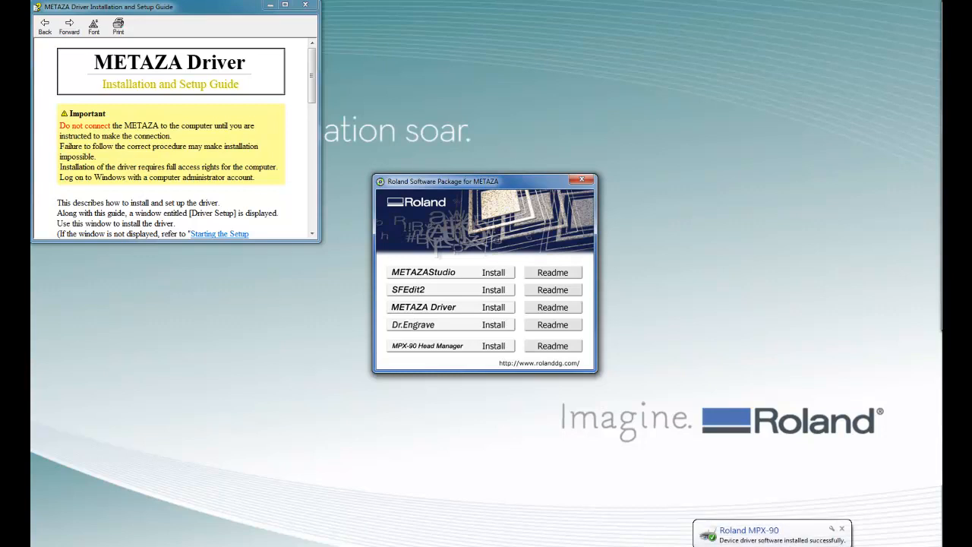
pyautogui.moveTo(454, 501)
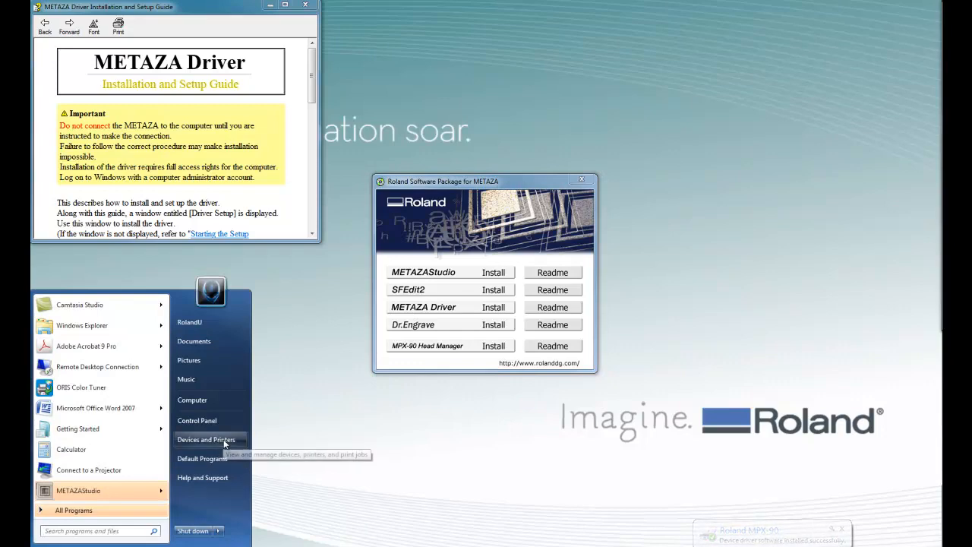
# - Show Devices and Printers to confirm the Roland MPX-90 is listed under Printers and Faxes
pyautogui.click(206, 439)
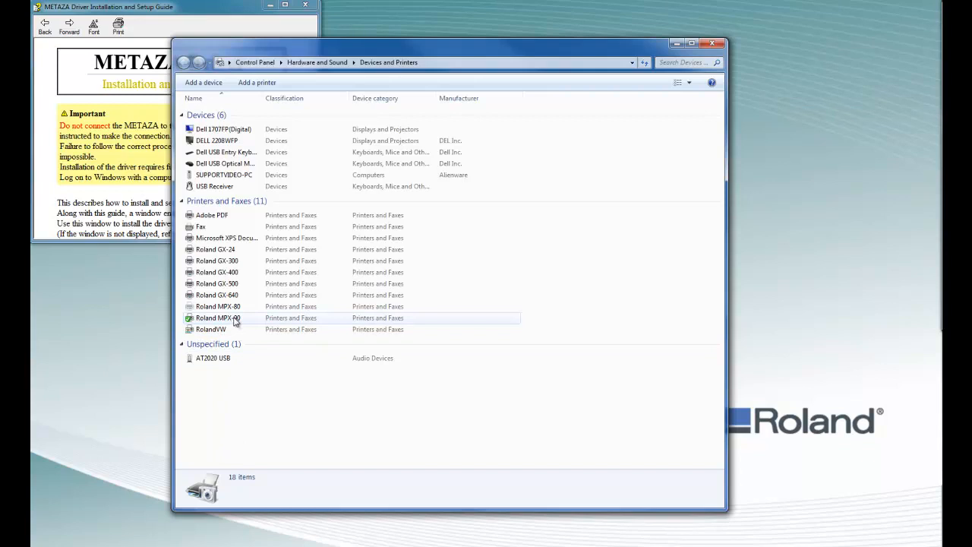
pyautogui.moveTo(237, 322)
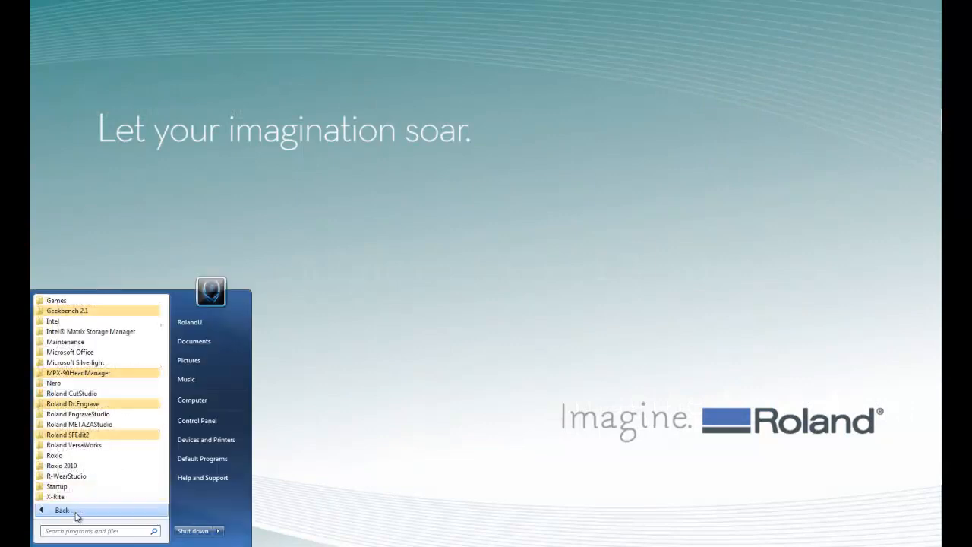
pyautogui.moveTo(79, 423)
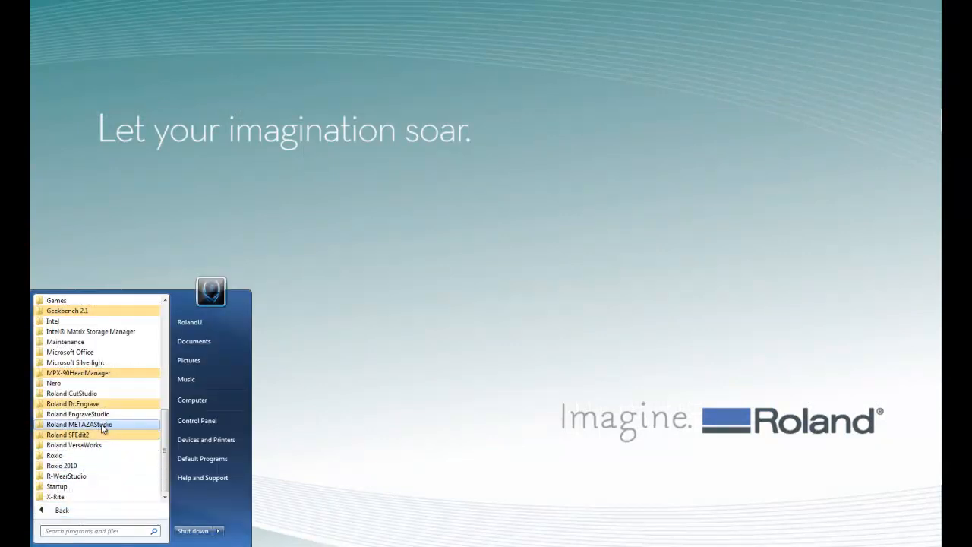
# - Launch METAZAStudio from the Roland METAZAStudio program group in the Start menu
pyautogui.click(79, 424)
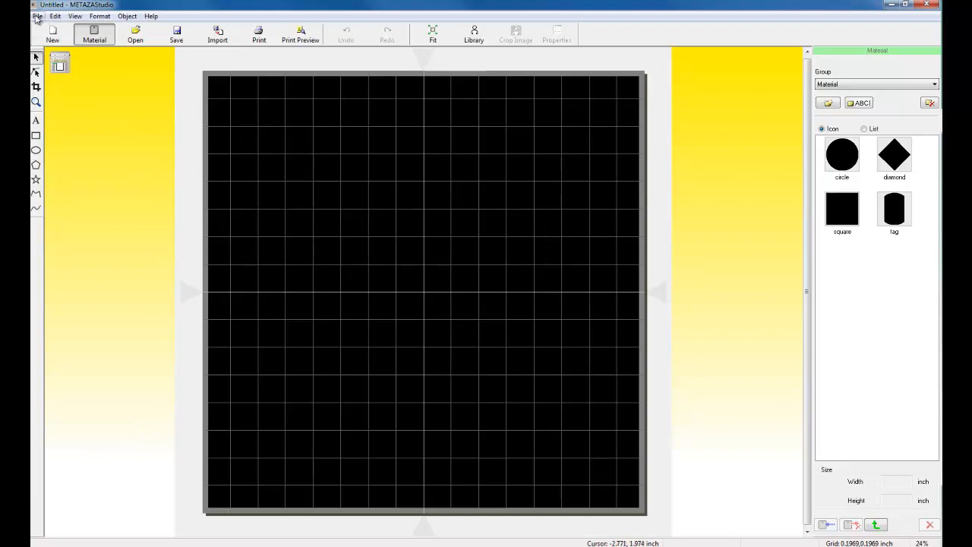
# - In File > Preferences, set the unit to Millimeter on the General tab and apply it
pyautogui.click(37, 15)
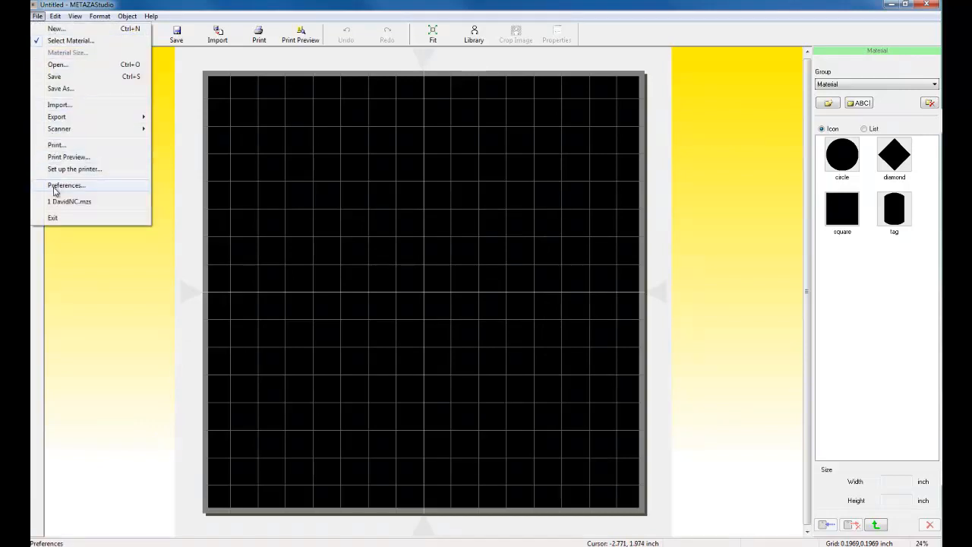
pyautogui.click(66, 185)
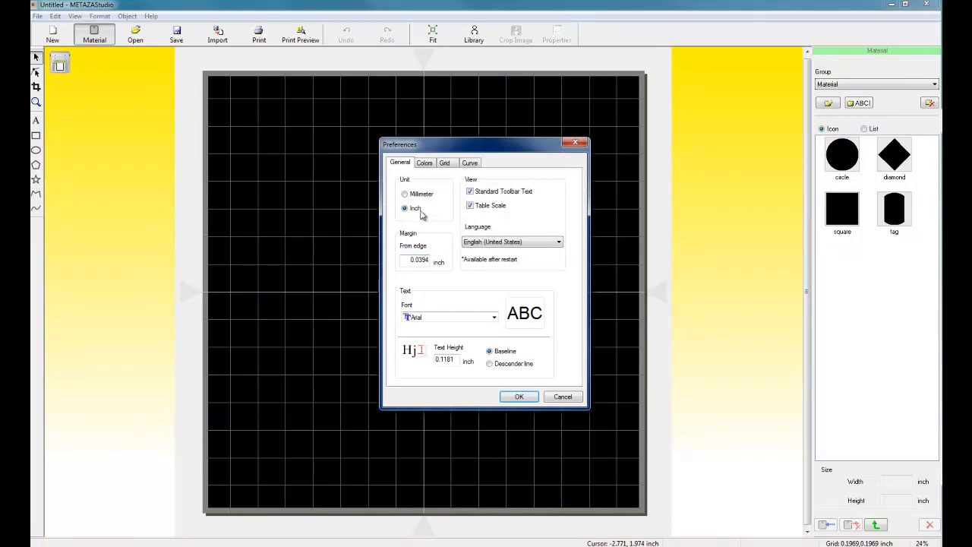
pyautogui.click(404, 194)
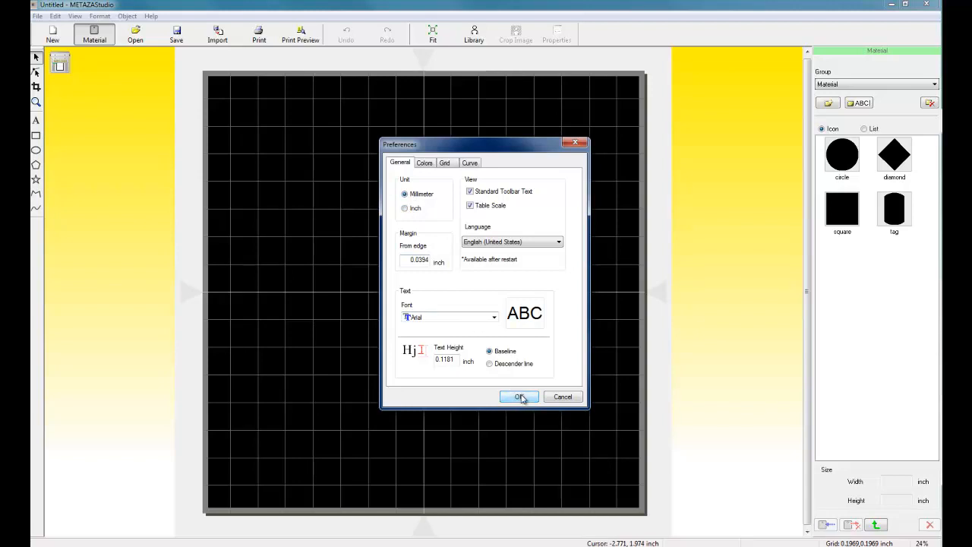
pyautogui.click(519, 396)
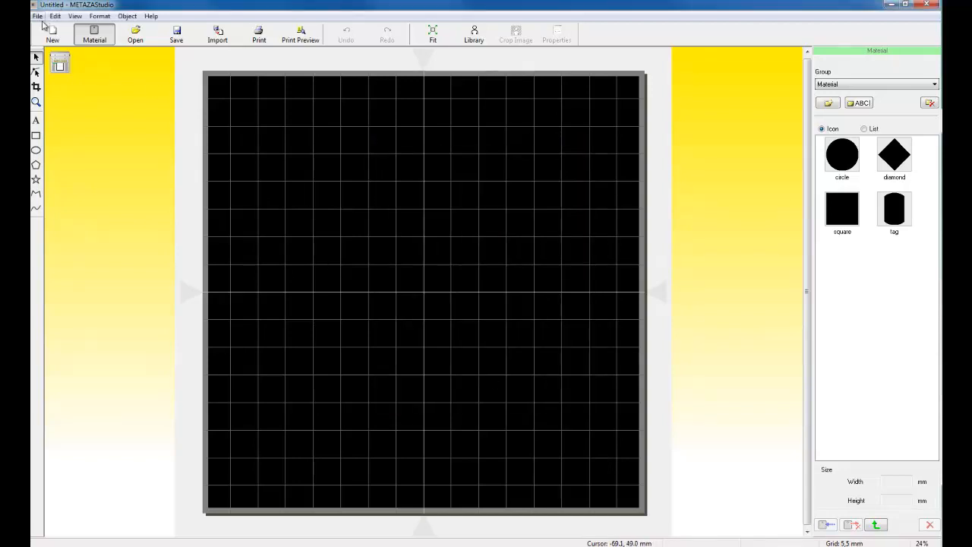
# - Reopen Preferences and set the margin from the material edge to 1 mm
pyautogui.click(36, 16)
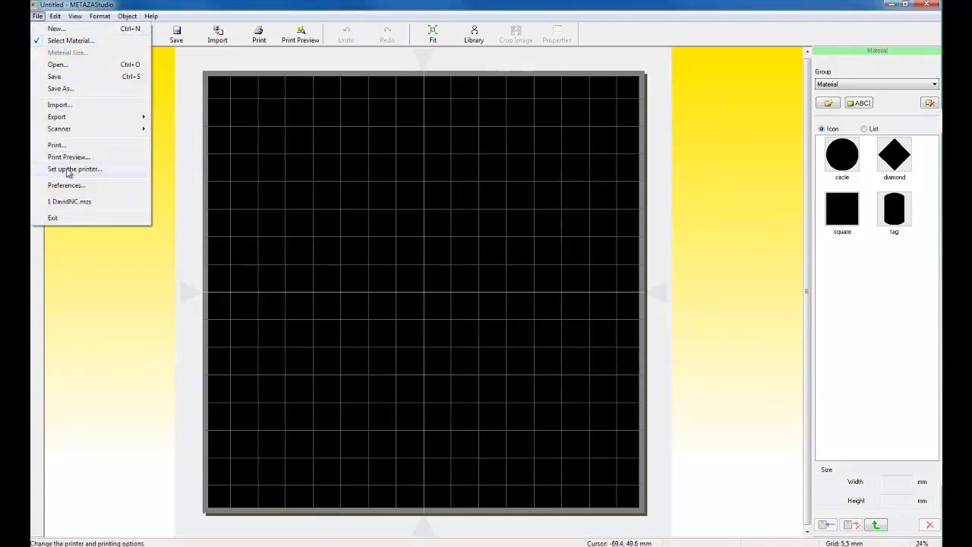
pyautogui.click(67, 185)
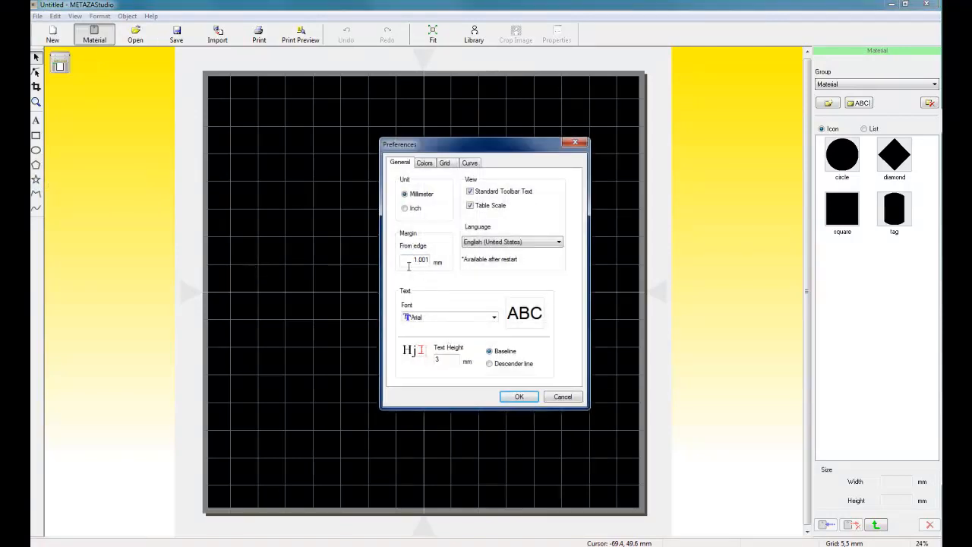
pyautogui.tripleClick(422, 261)
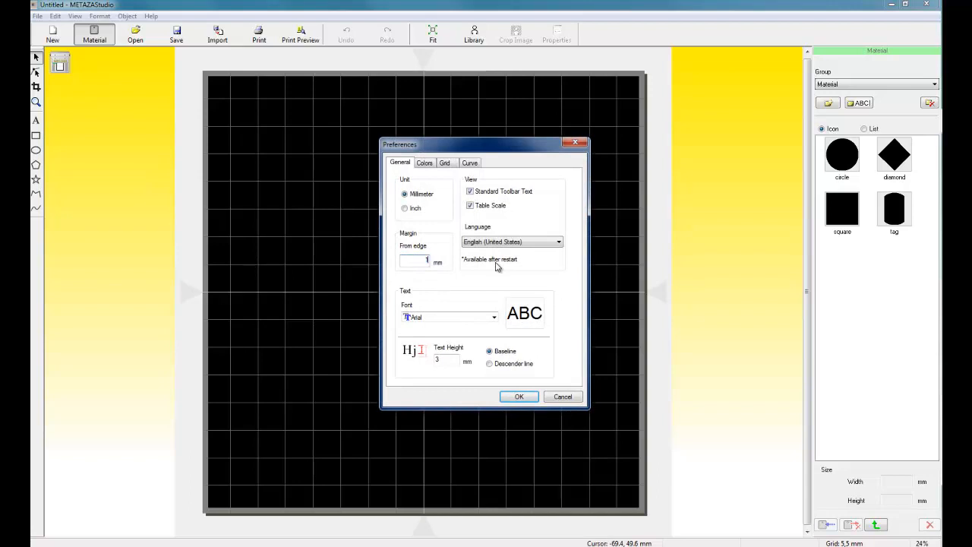
pyautogui.click(520, 396)
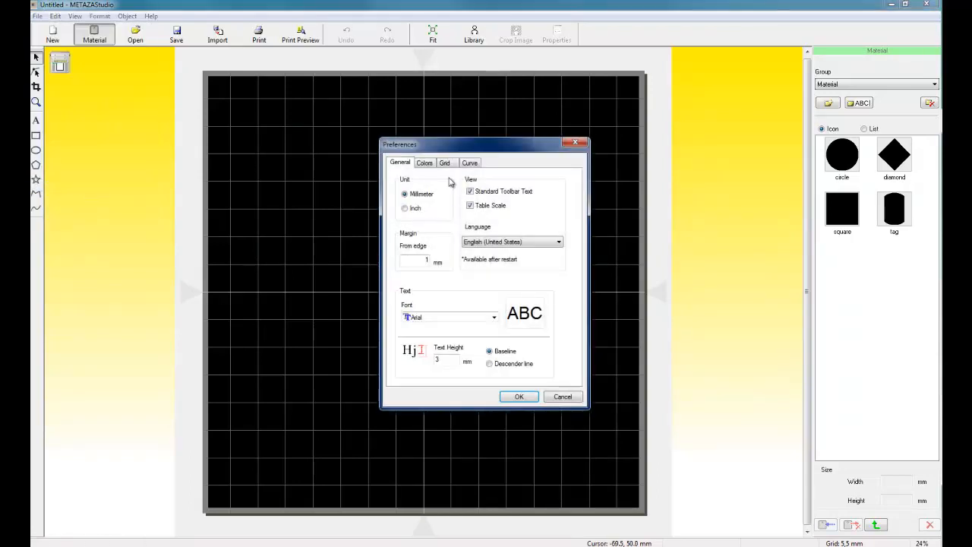
pyautogui.click(426, 163)
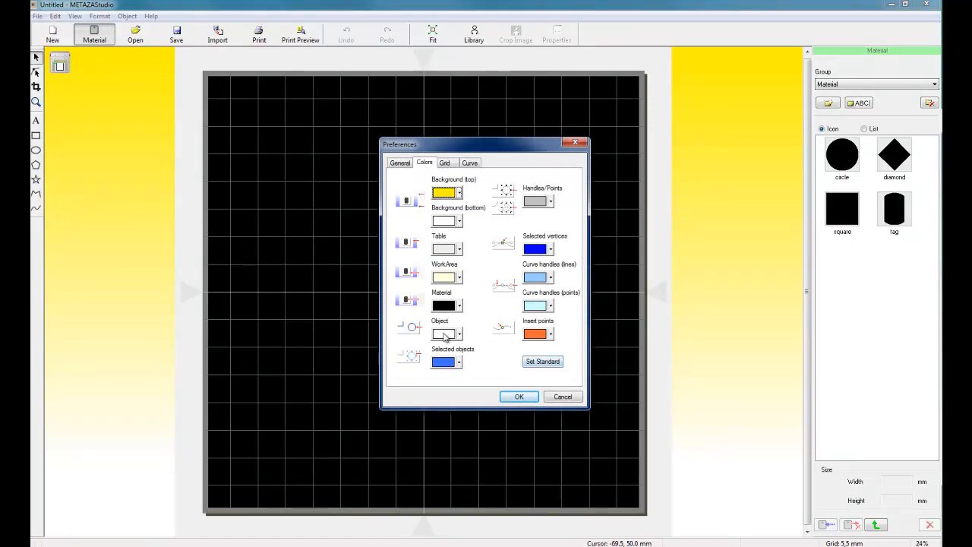
pyautogui.moveTo(539, 295)
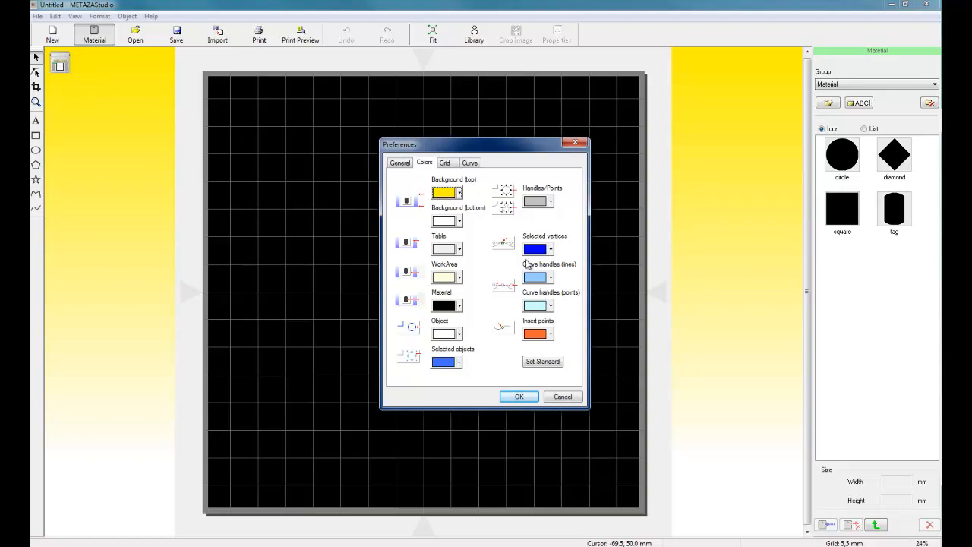
# - On the Grid tab, set CenterLine colour to red and OtherLine to white, then apply
pyautogui.click(443, 163)
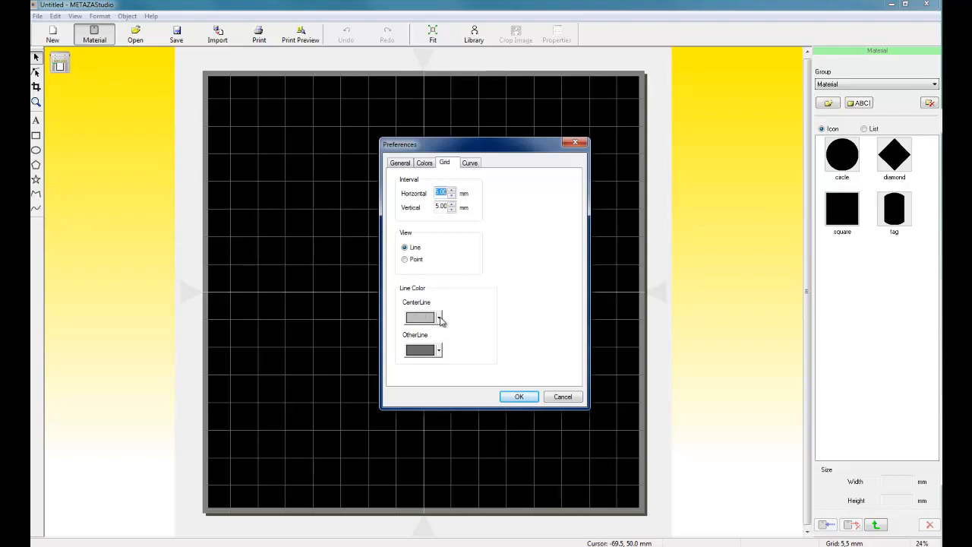
pyautogui.click(439, 317)
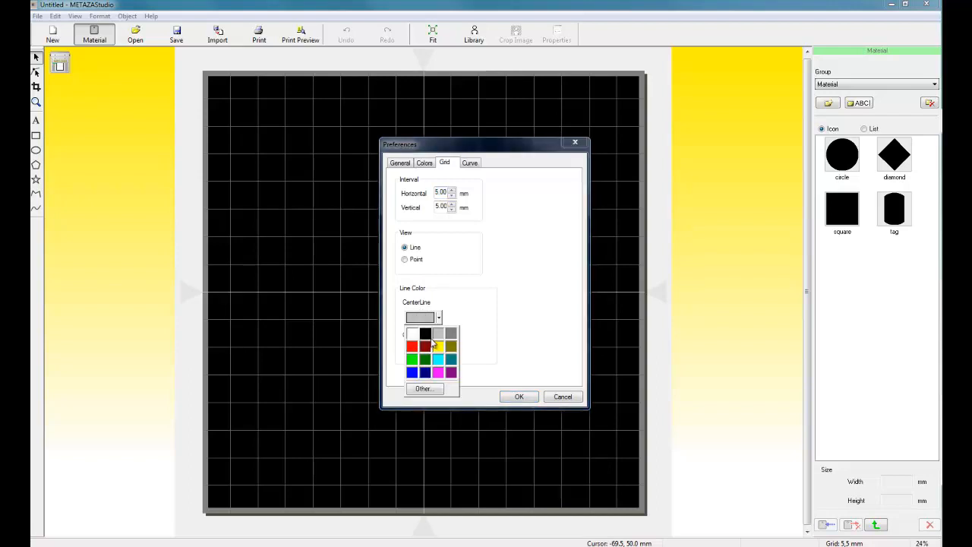
pyautogui.click(412, 346)
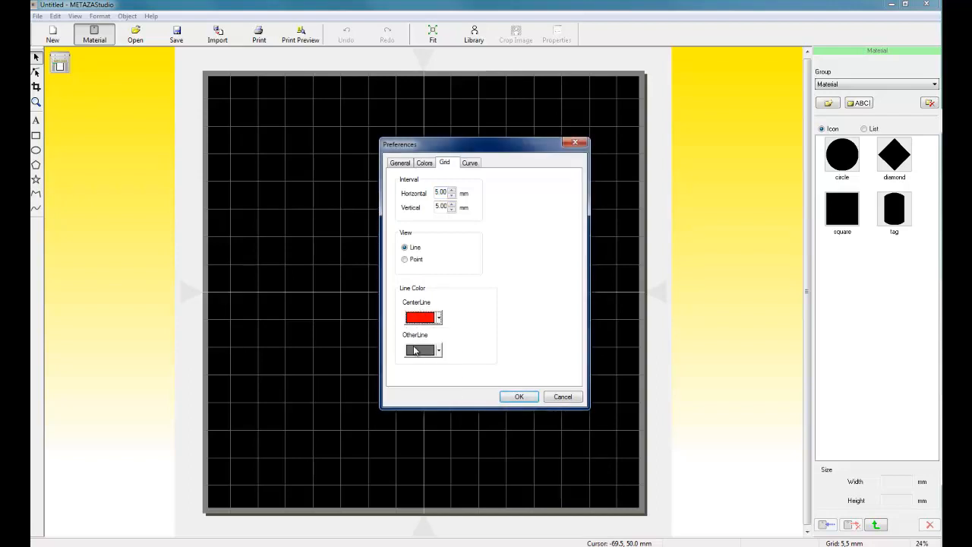
pyautogui.click(439, 349)
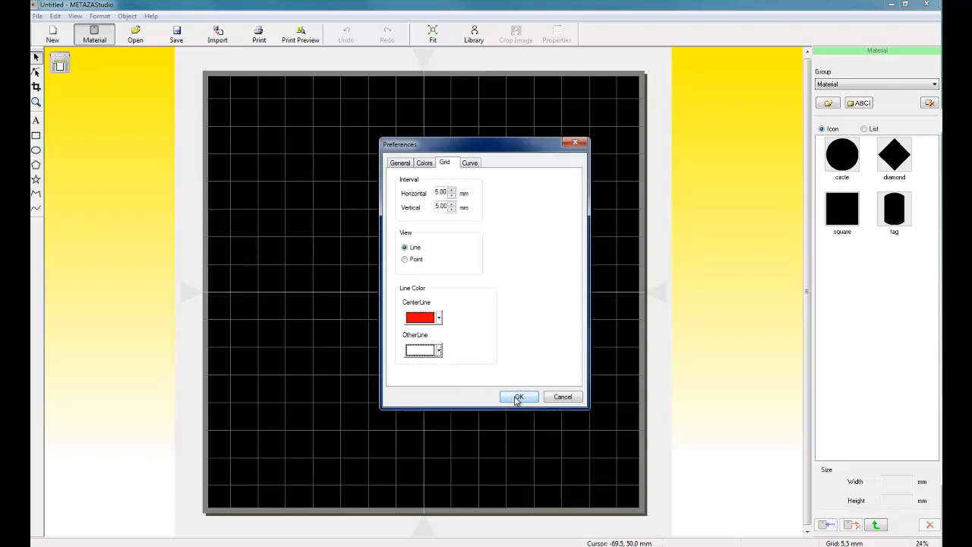
pyautogui.click(520, 397)
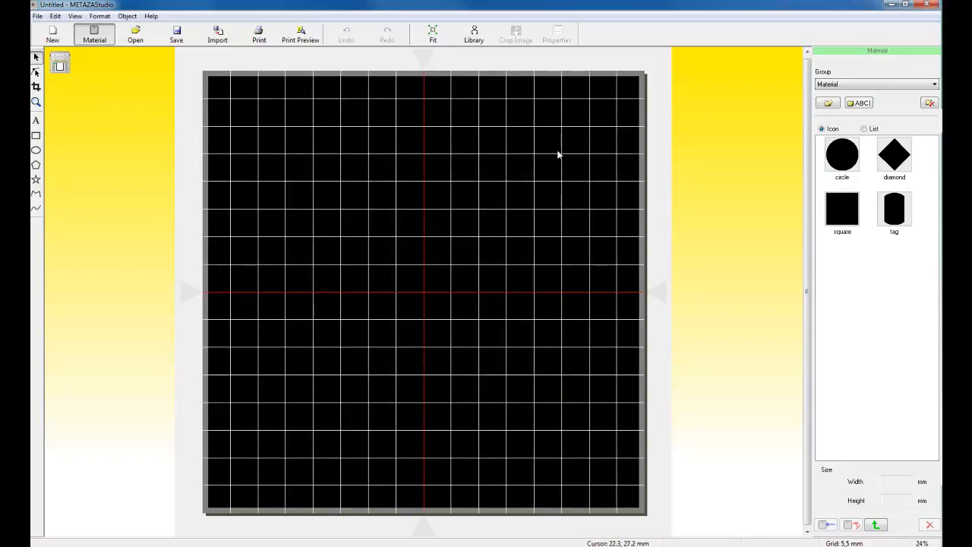
pyautogui.moveTo(543, 302)
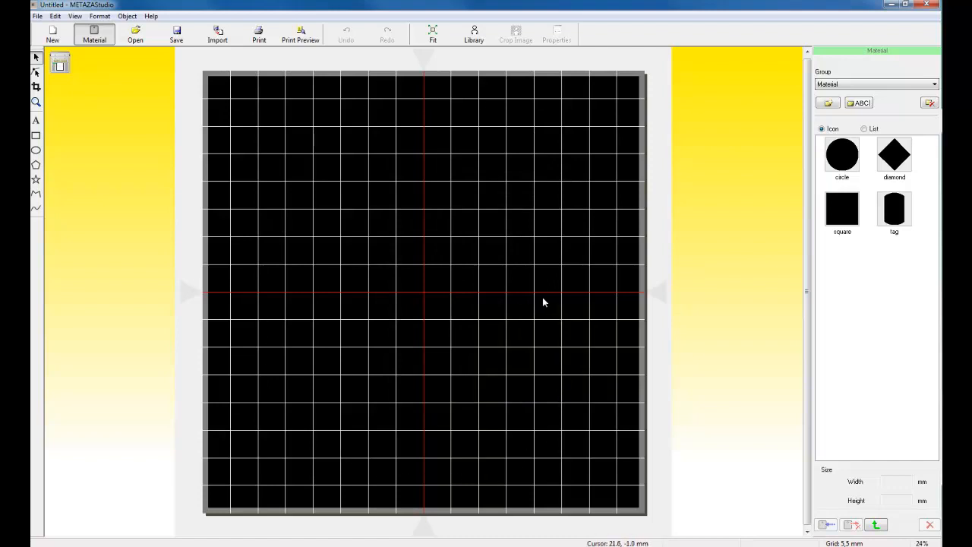
pyautogui.moveTo(541, 306)
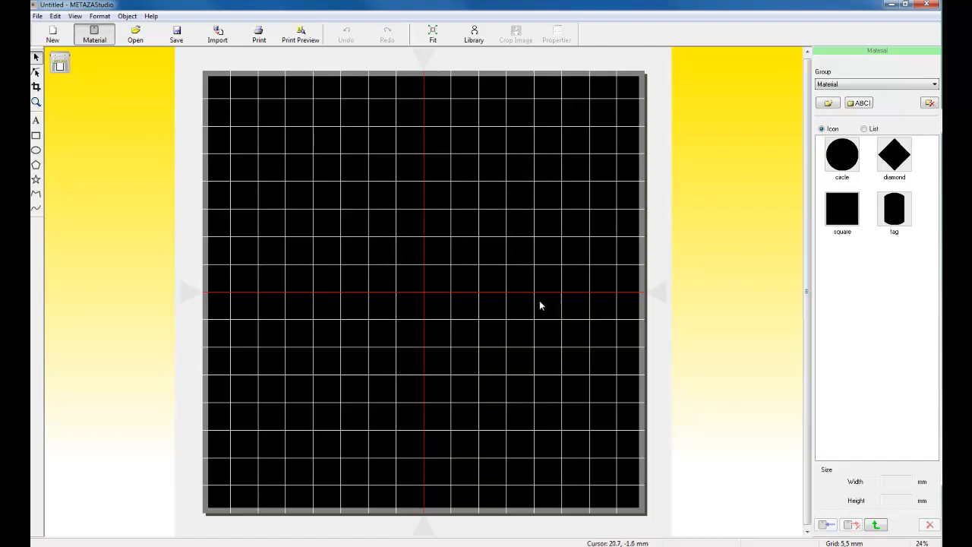
pyautogui.moveTo(899, 235)
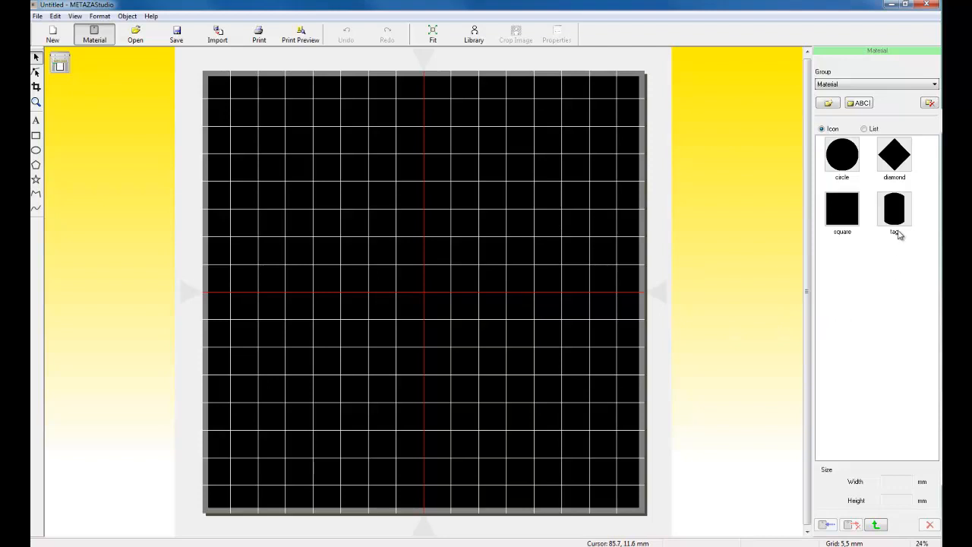
pyautogui.moveTo(832, 168)
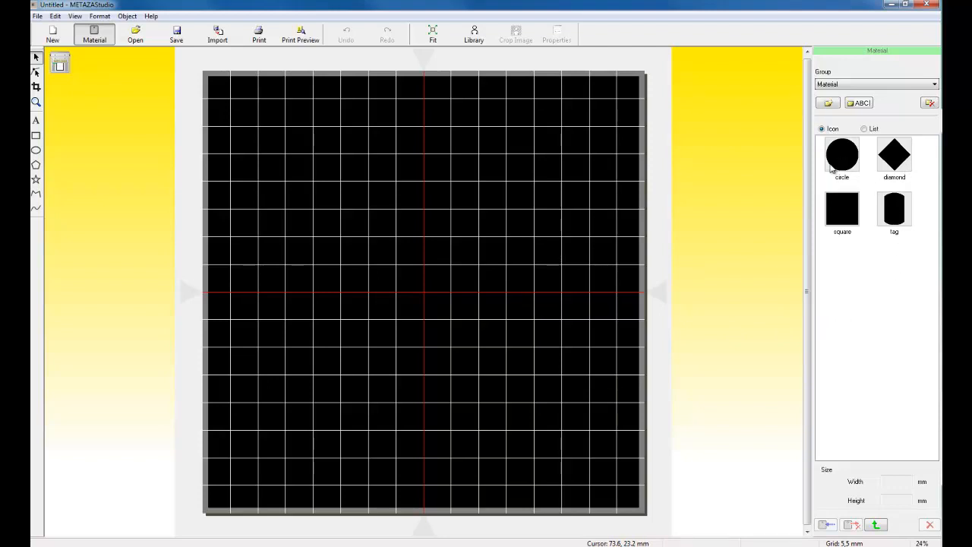
pyautogui.moveTo(893, 216)
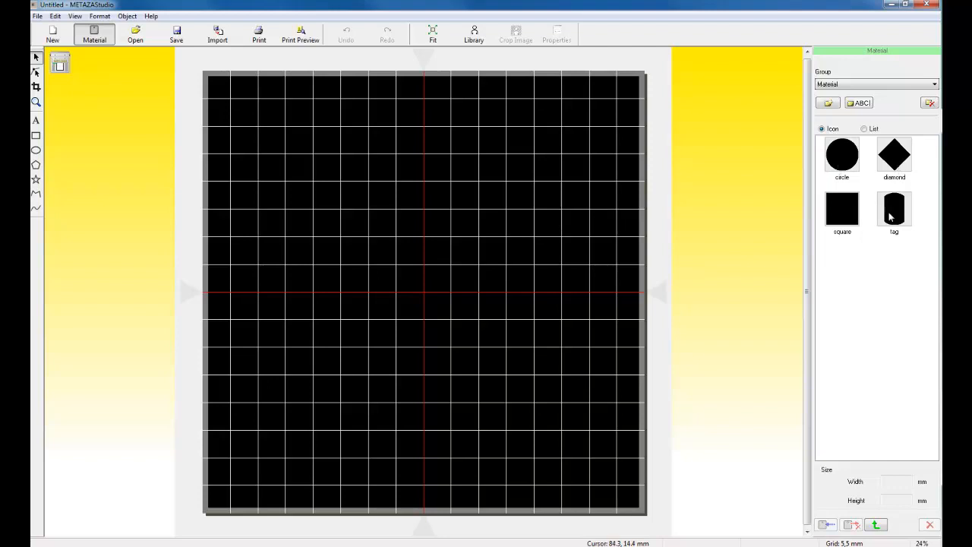
pyautogui.moveTo(896, 221)
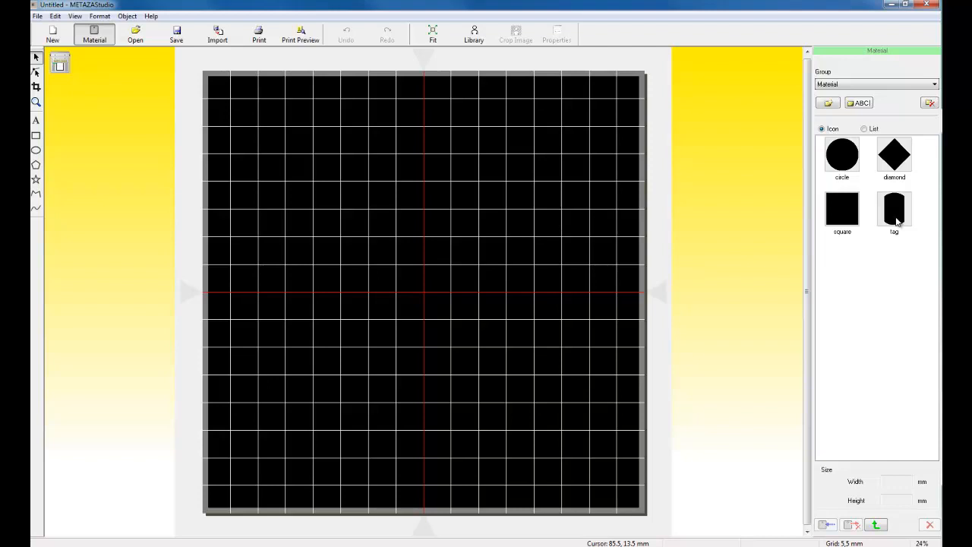
pyautogui.moveTo(899, 222)
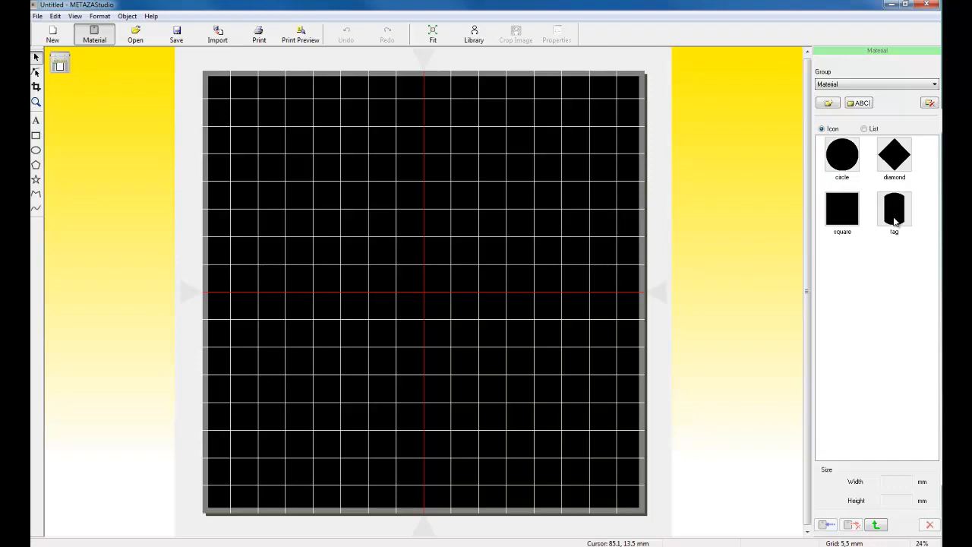
pyautogui.moveTo(893, 232)
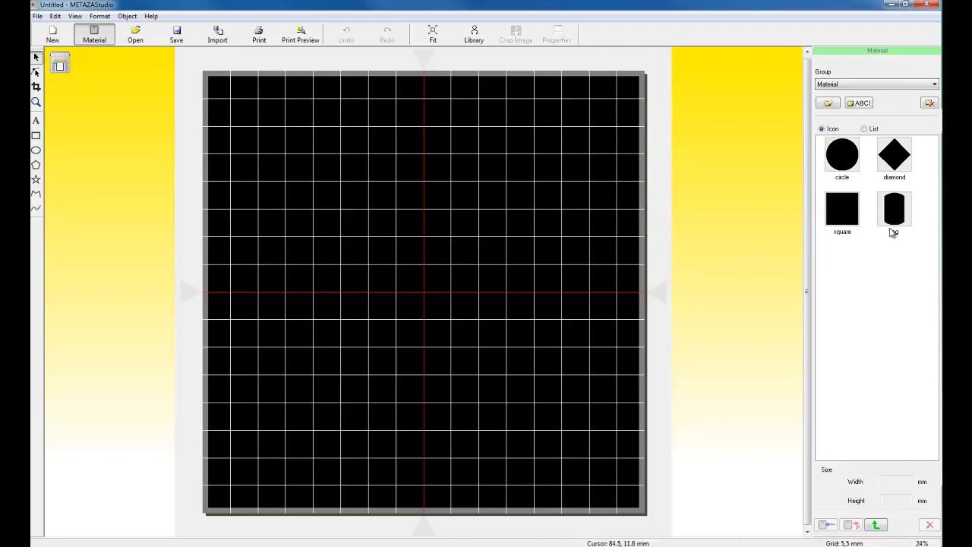
# - Choose the tag material shape and size it 30 mm wide by 49.00 mm tall without keeping aspect
pyautogui.doubleClick(893, 210)
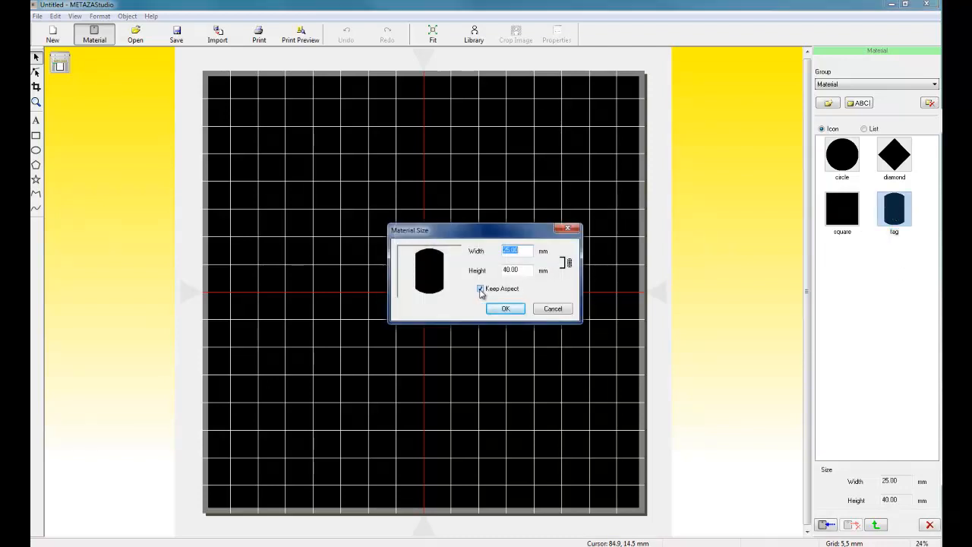
pyautogui.click(480, 288)
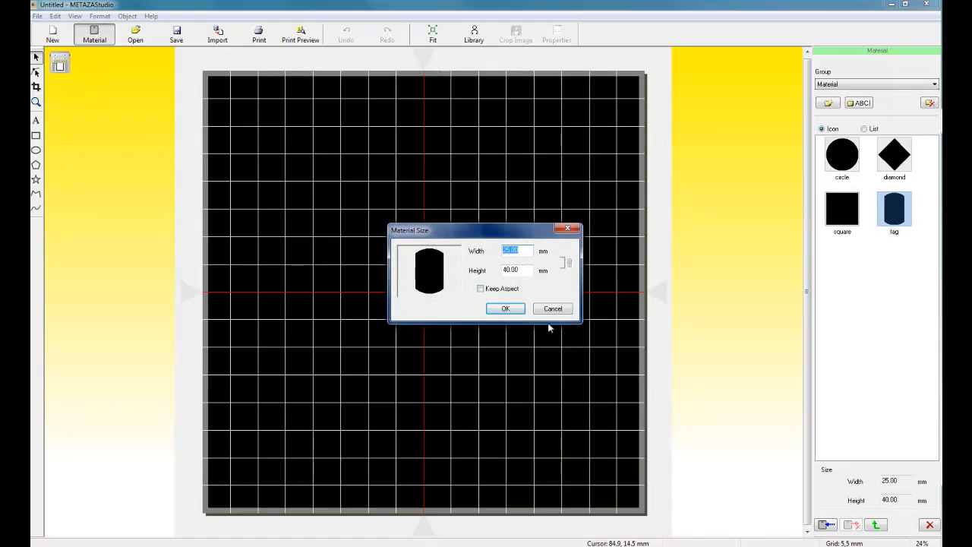
pyautogui.write('30')
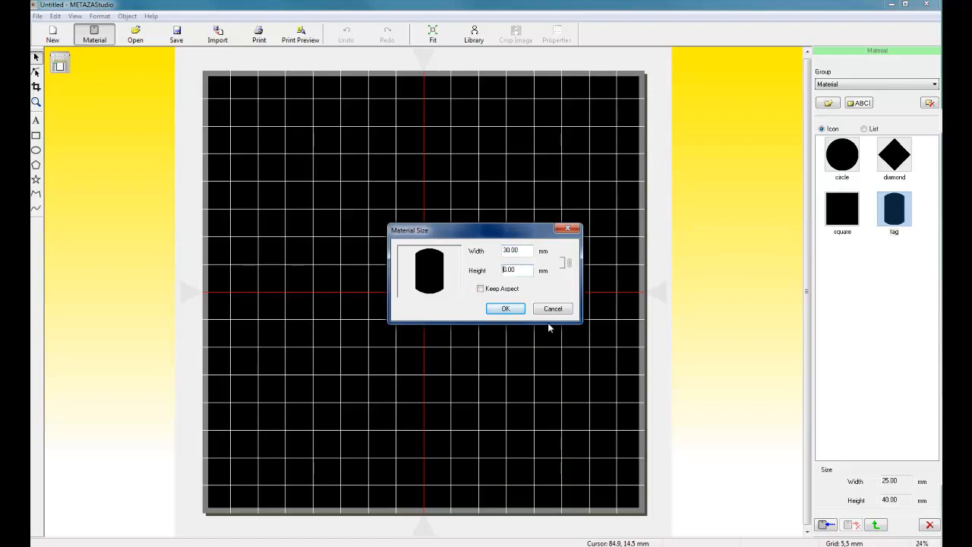
pyautogui.write('49.00')
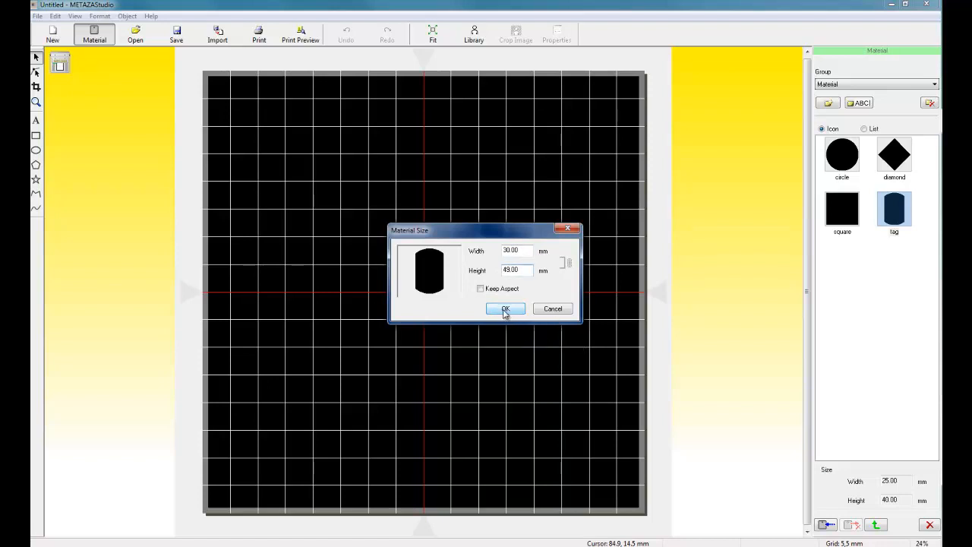
pyautogui.click(504, 309)
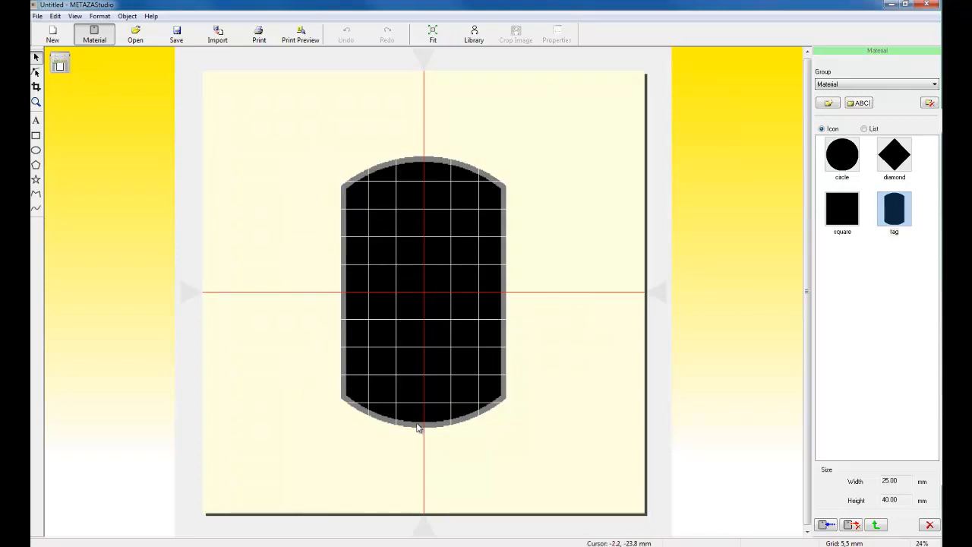
pyautogui.moveTo(352, 222)
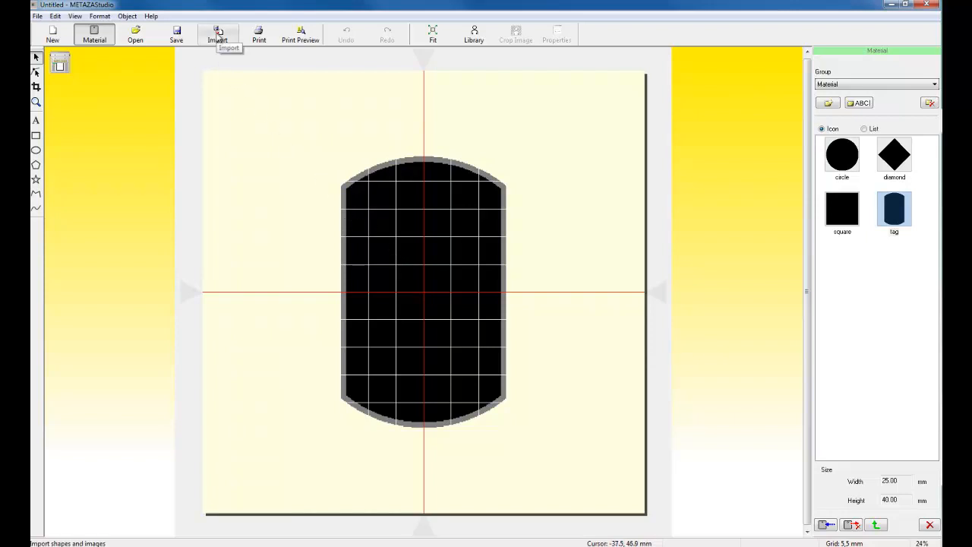
# - Import the tag frame file from the user's MPX Series Frames folder on the Desktop
pyautogui.click(217, 33)
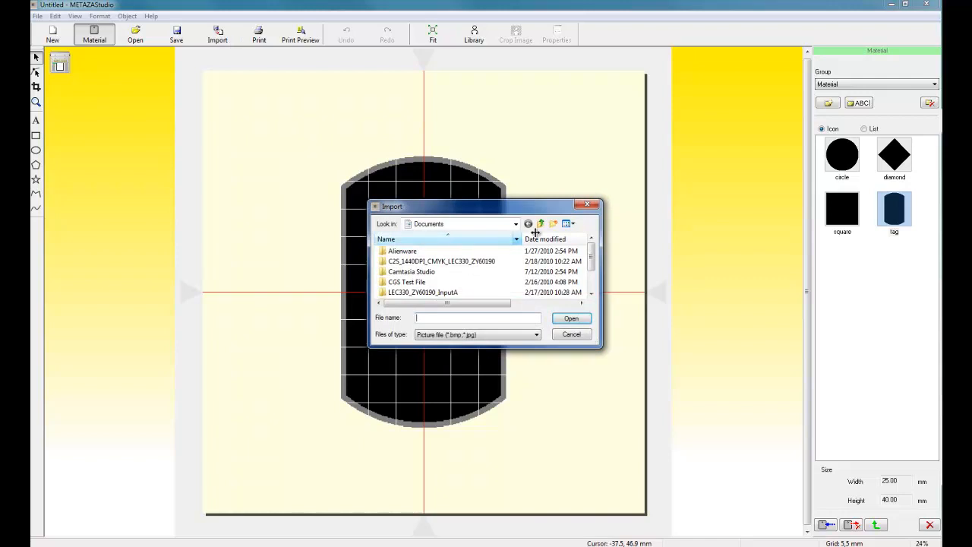
pyautogui.click(540, 224)
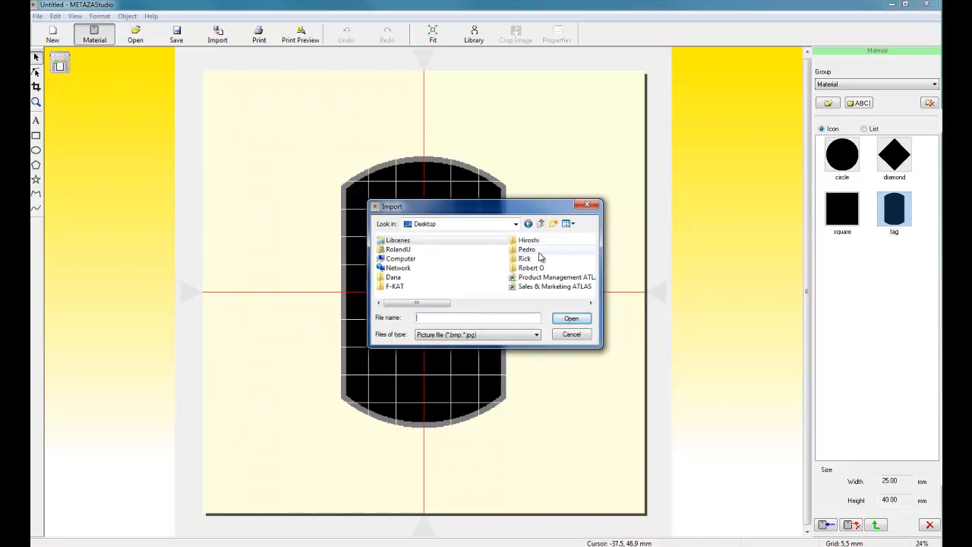
pyautogui.doubleClick(525, 259)
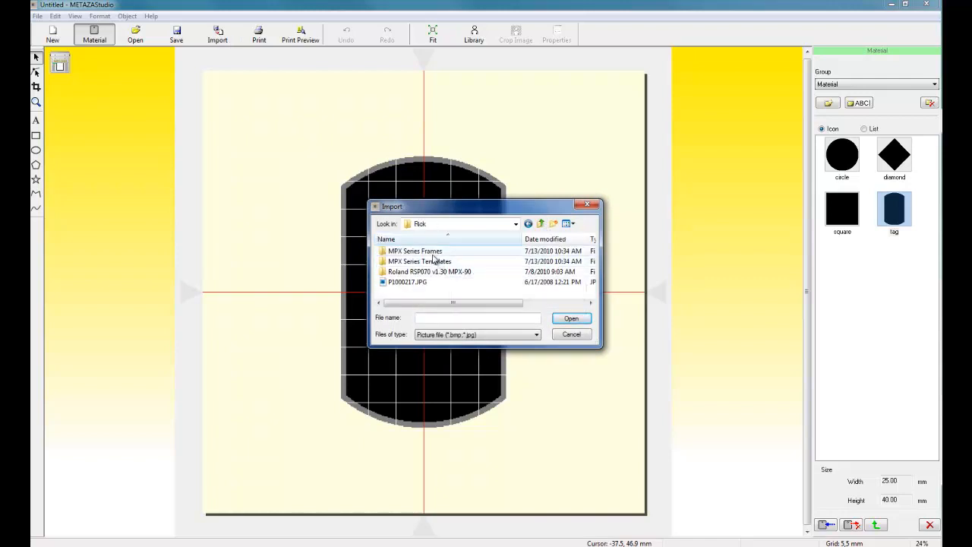
pyautogui.moveTo(429, 259)
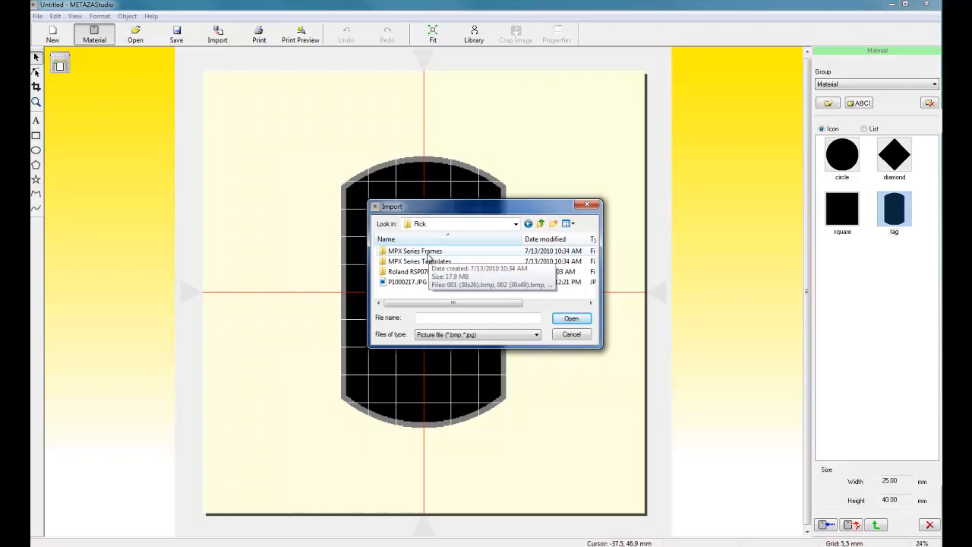
pyautogui.doubleClick(415, 251)
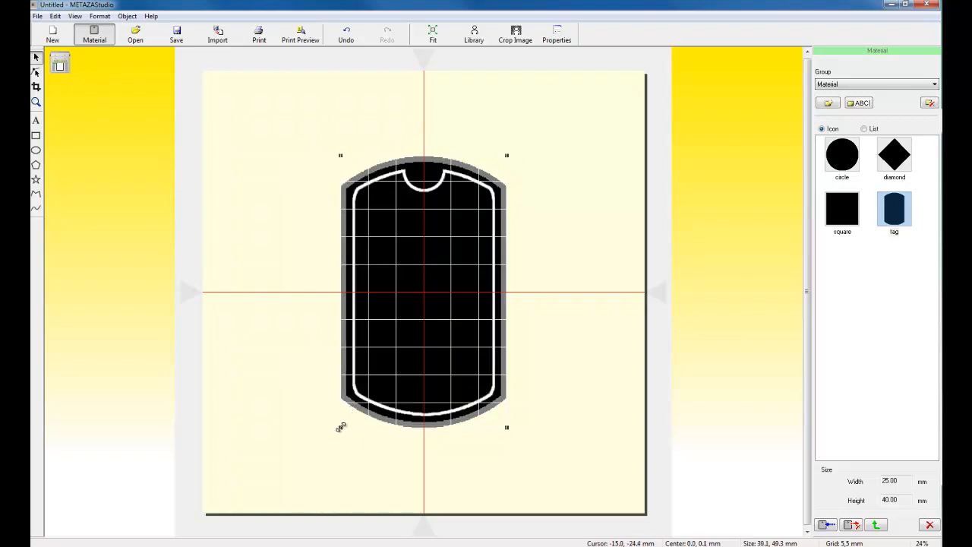
pyautogui.moveTo(432, 185)
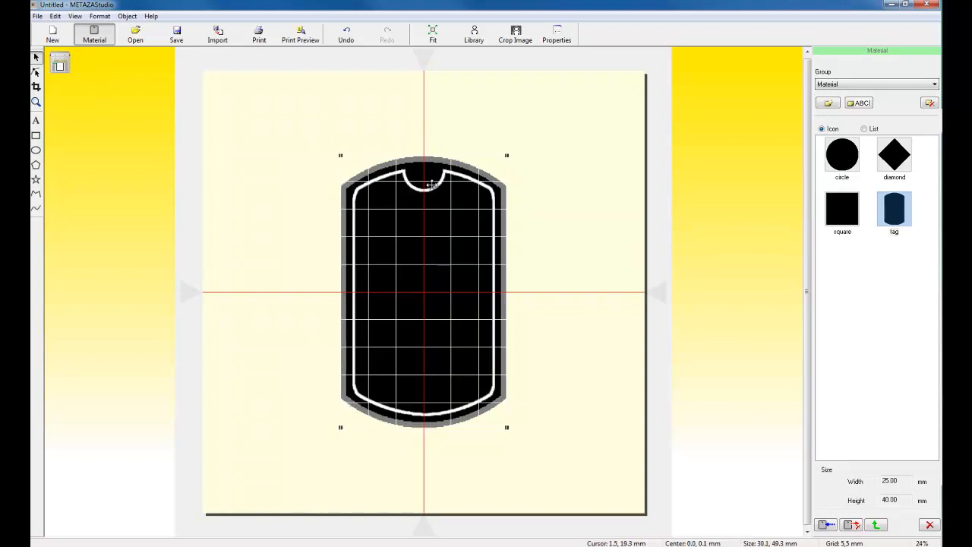
# - Move the imported tag-outline frame image to the centre of the material
pyautogui.rightClick(428, 185)
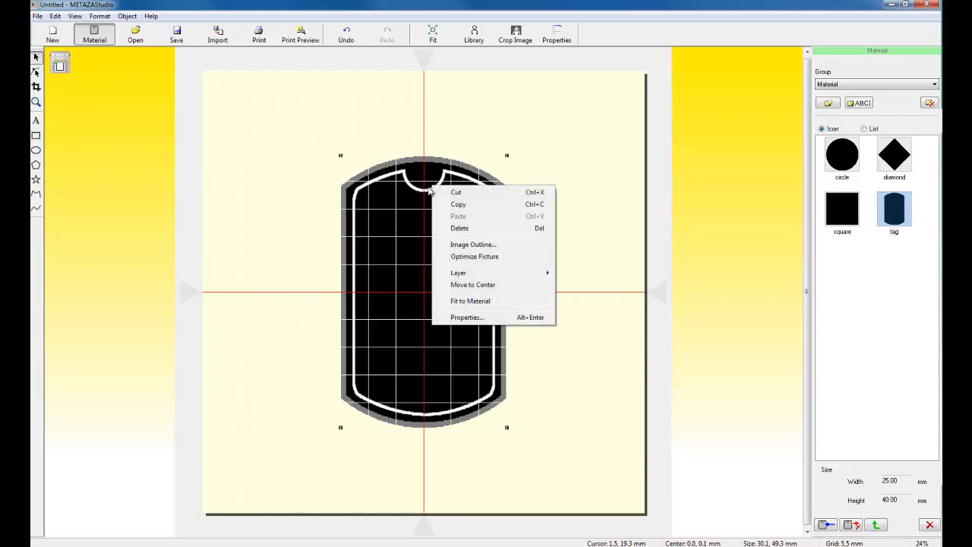
pyautogui.moveTo(473, 284)
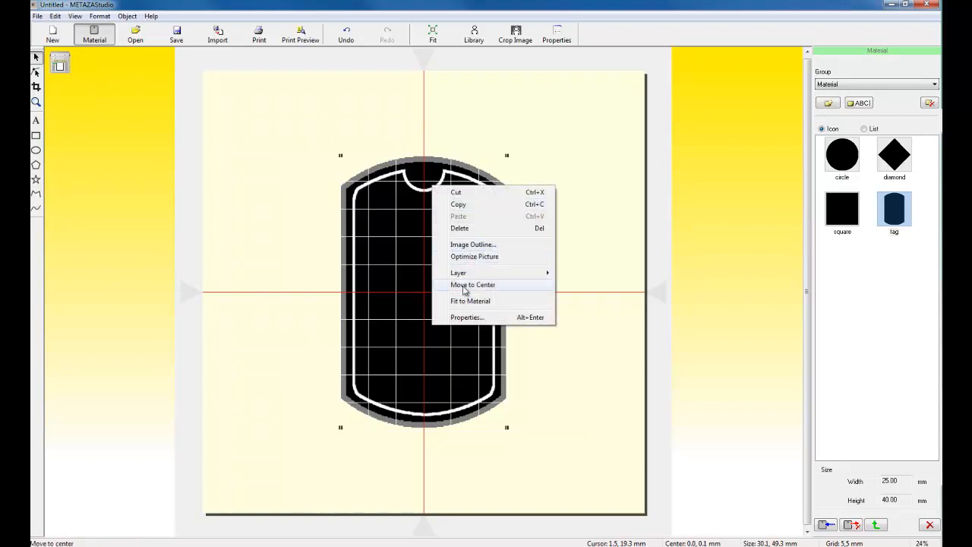
pyautogui.click(472, 284)
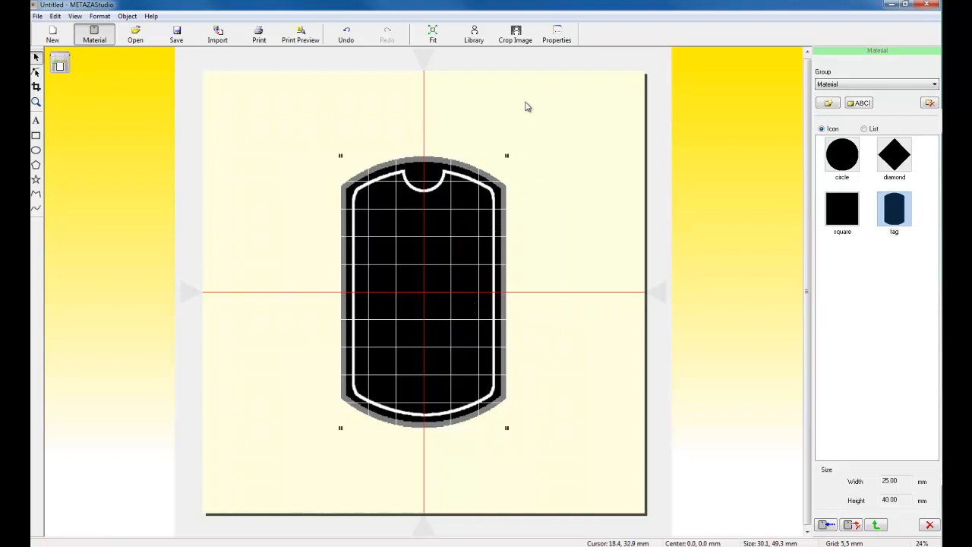
pyautogui.moveTo(516, 34)
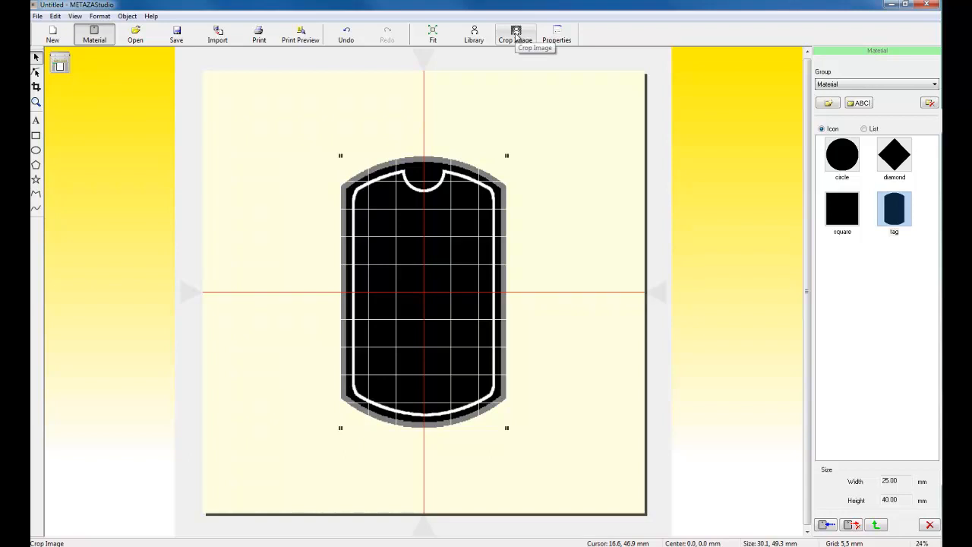
pyautogui.moveTo(516, 33)
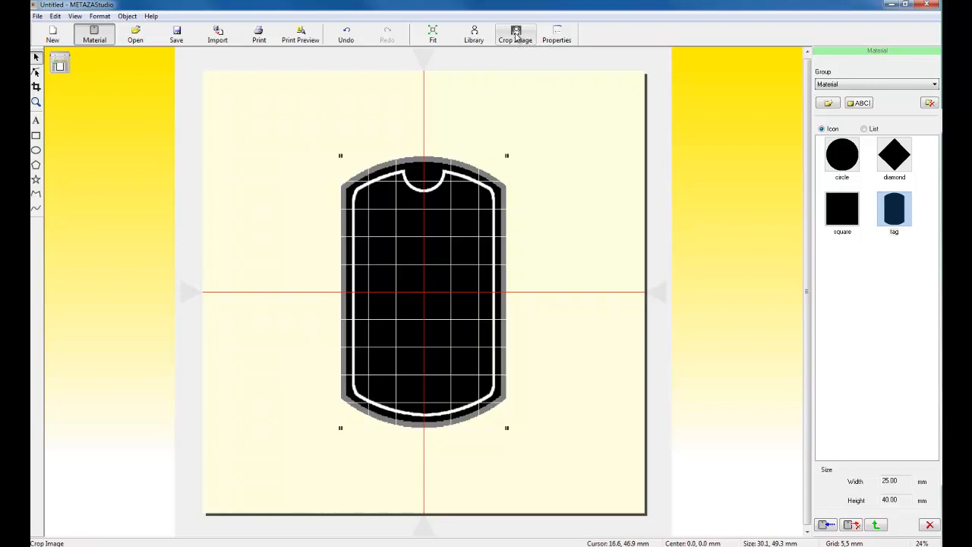
# - Crop the frame image with blue transparent colour, fill tolerance 200, making its interior transparent
pyautogui.click(515, 33)
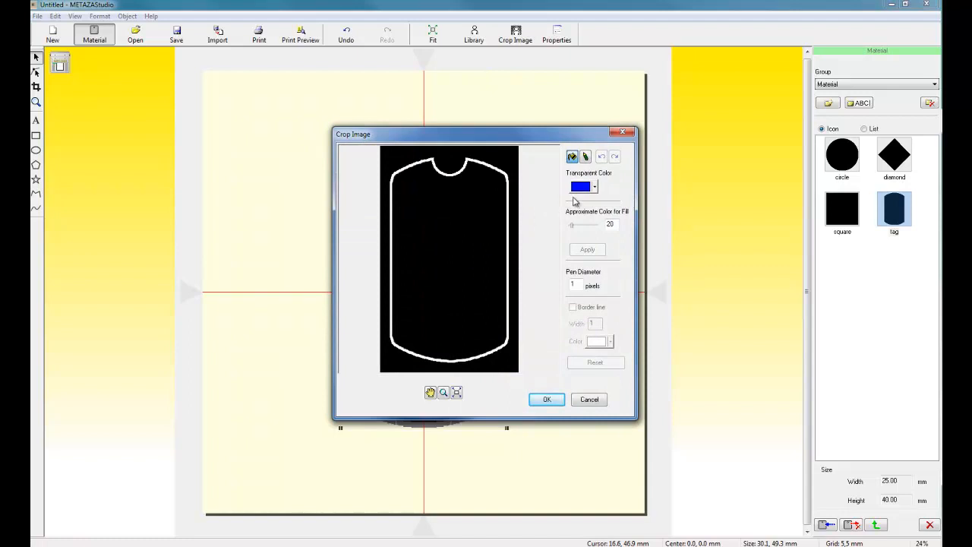
pyautogui.click(596, 187)
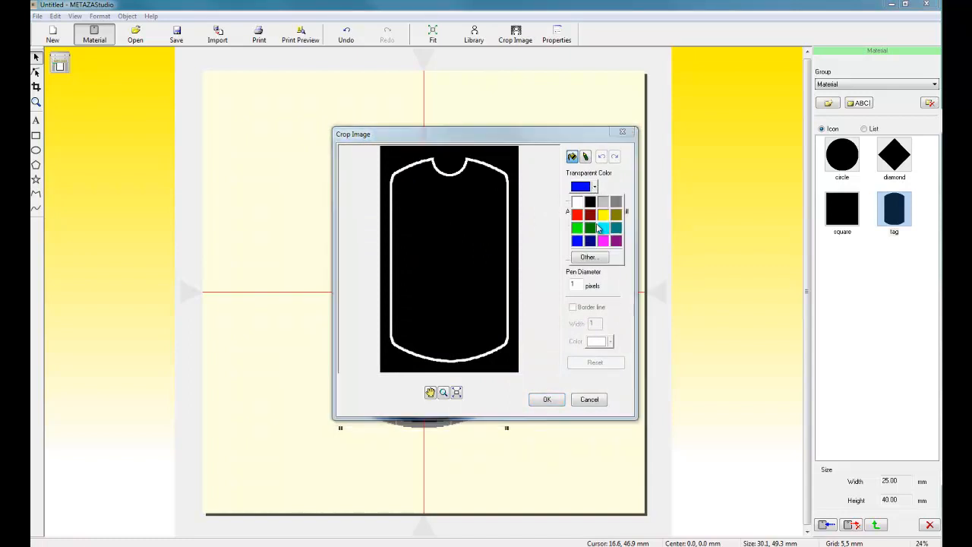
pyautogui.click(571, 156)
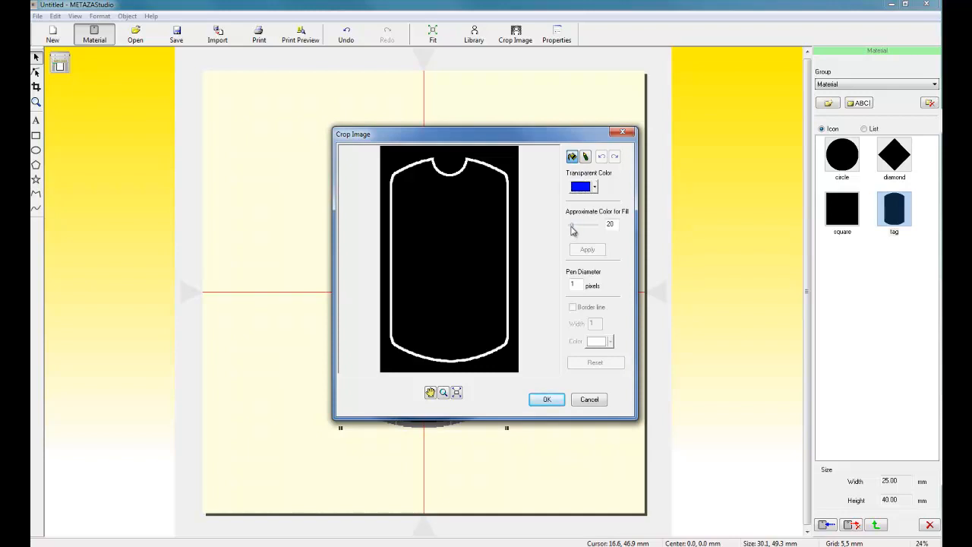
pyautogui.moveTo(571, 224); pyautogui.dragTo(591, 225)
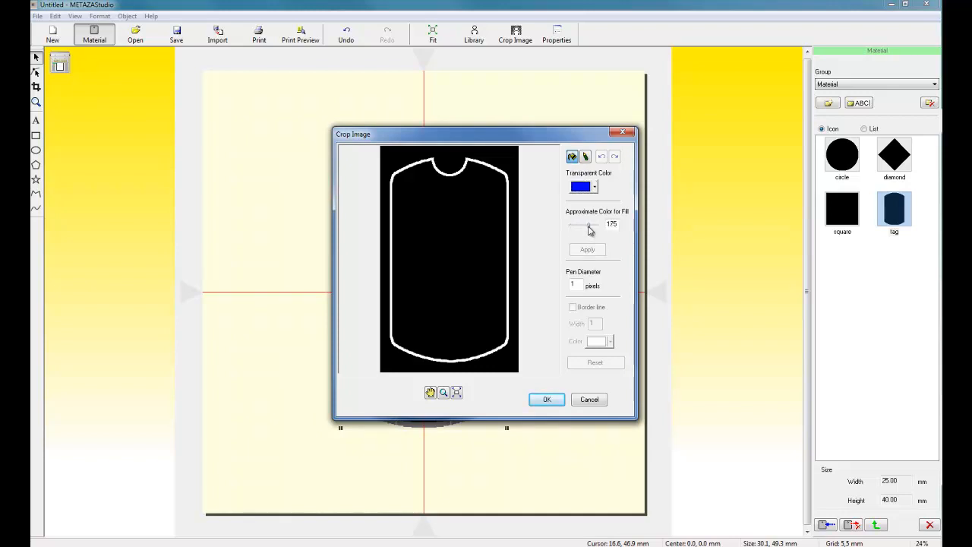
pyautogui.moveTo(586, 225); pyautogui.dragTo(594, 225)
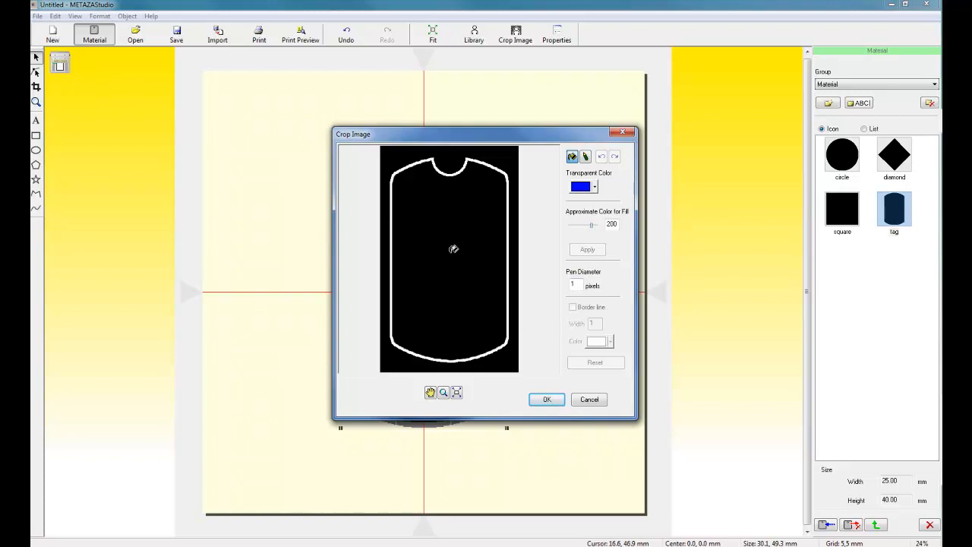
pyautogui.click(586, 249)
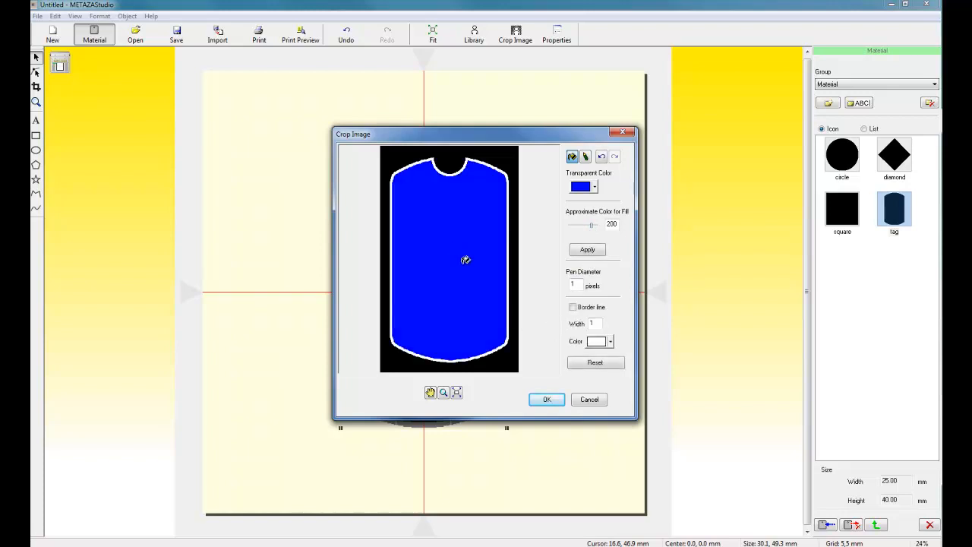
pyautogui.click(546, 398)
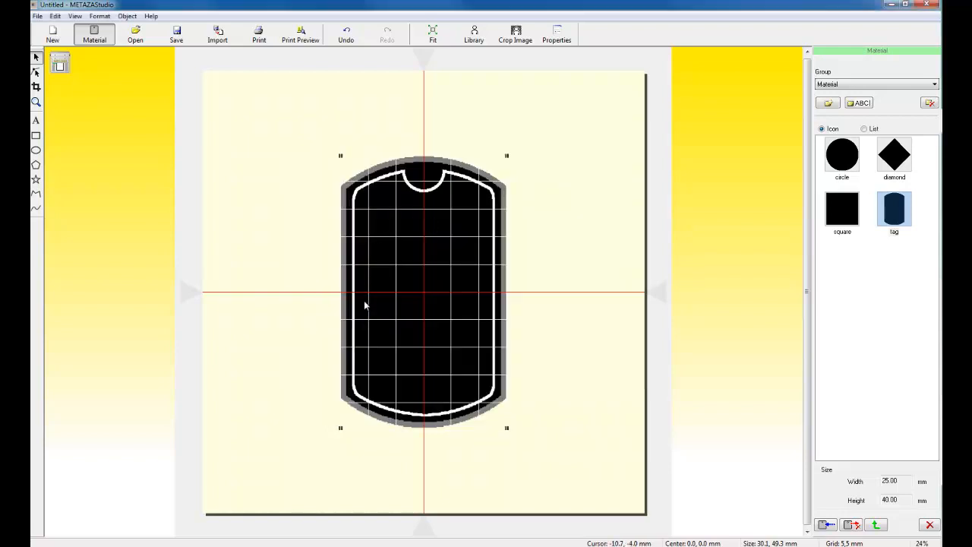
pyautogui.moveTo(404, 276)
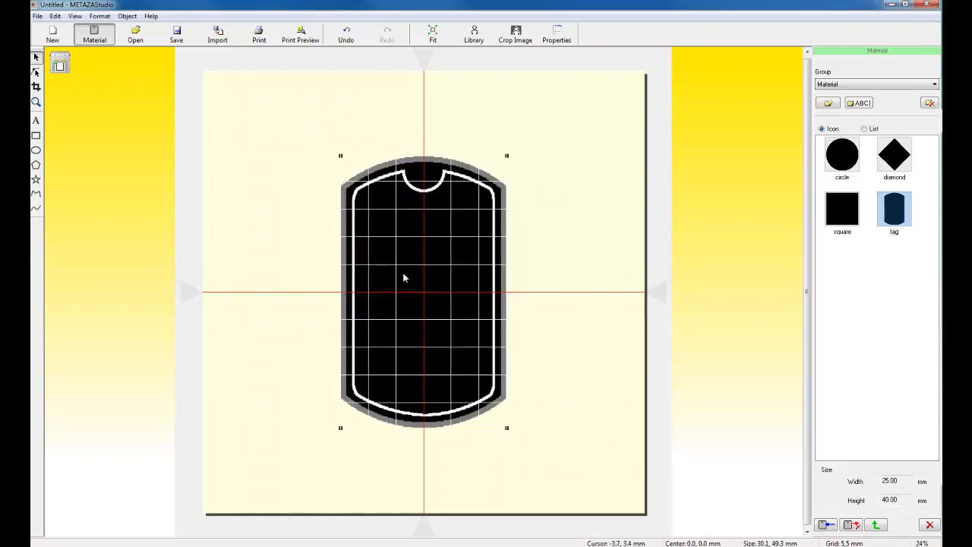
pyautogui.moveTo(410, 270)
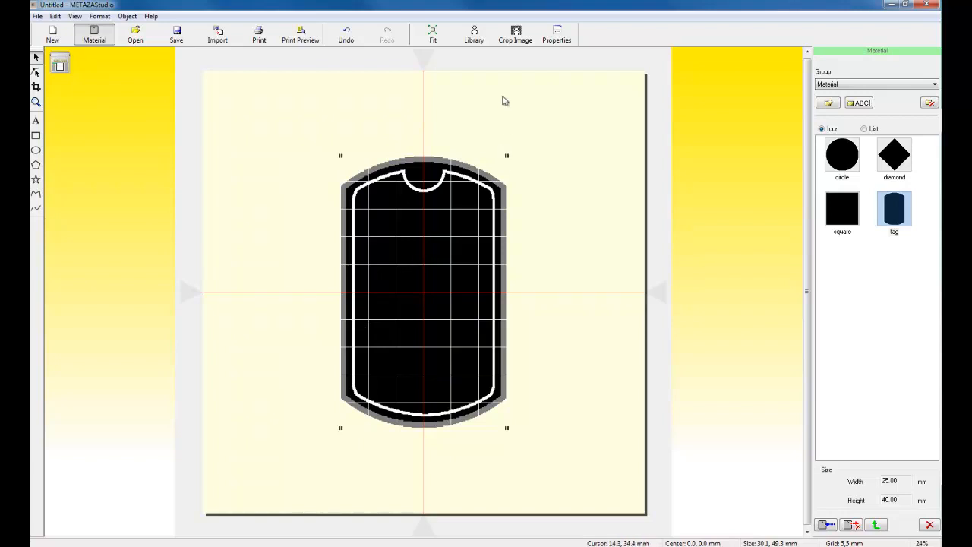
pyautogui.moveTo(474, 34)
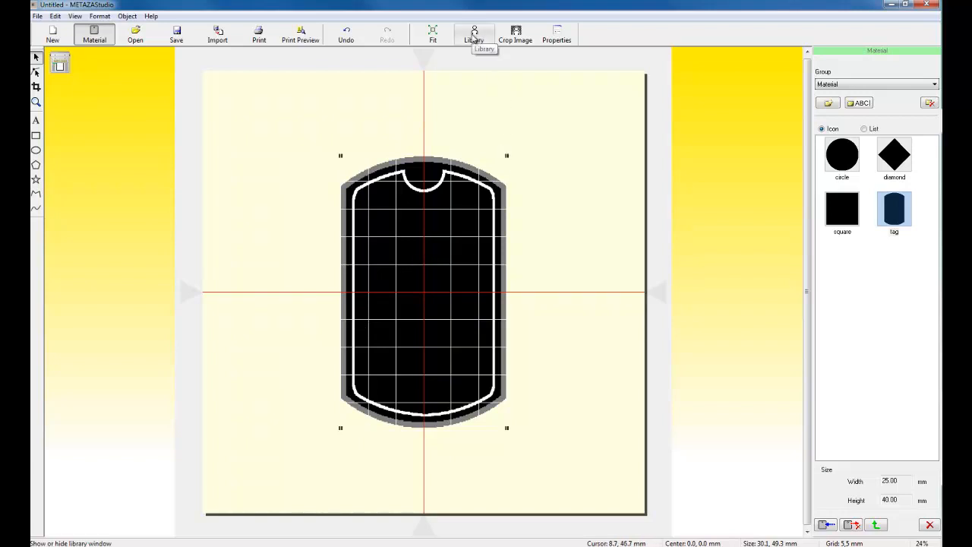
# - Show the library window to register the transparent frame as 'frame'
pyautogui.click(474, 33)
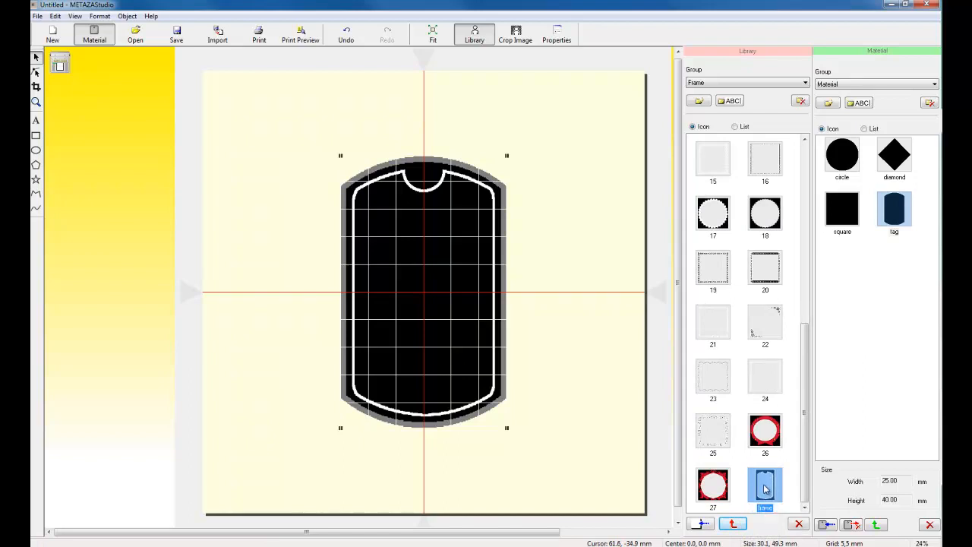
pyautogui.moveTo(700, 448)
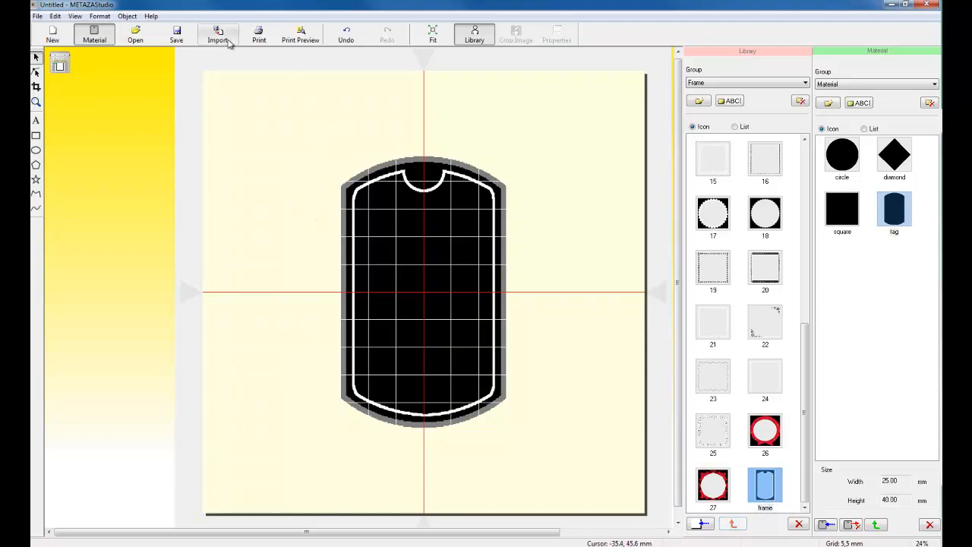
# - Import the boy's JPG photo from the parent folder and select it inside the tag frame
pyautogui.click(218, 34)
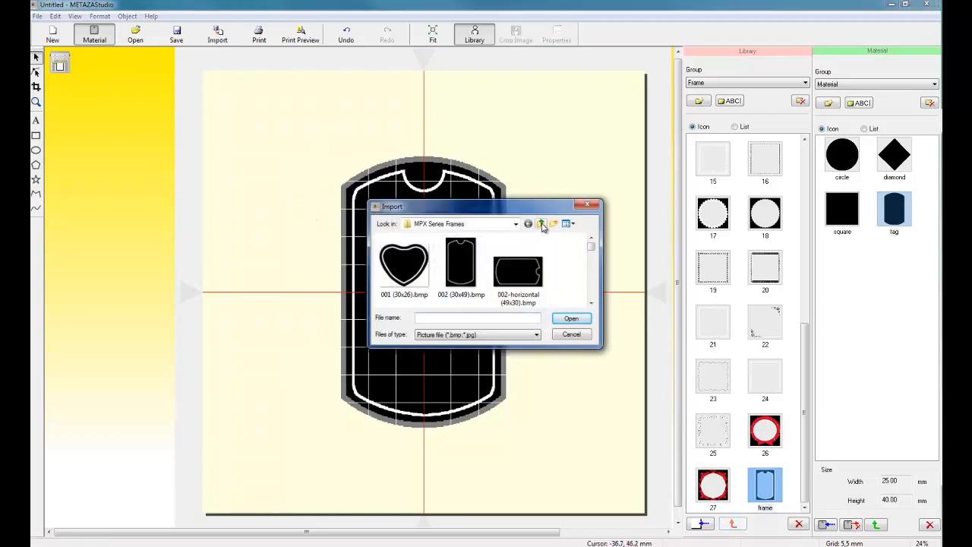
pyautogui.click(540, 223)
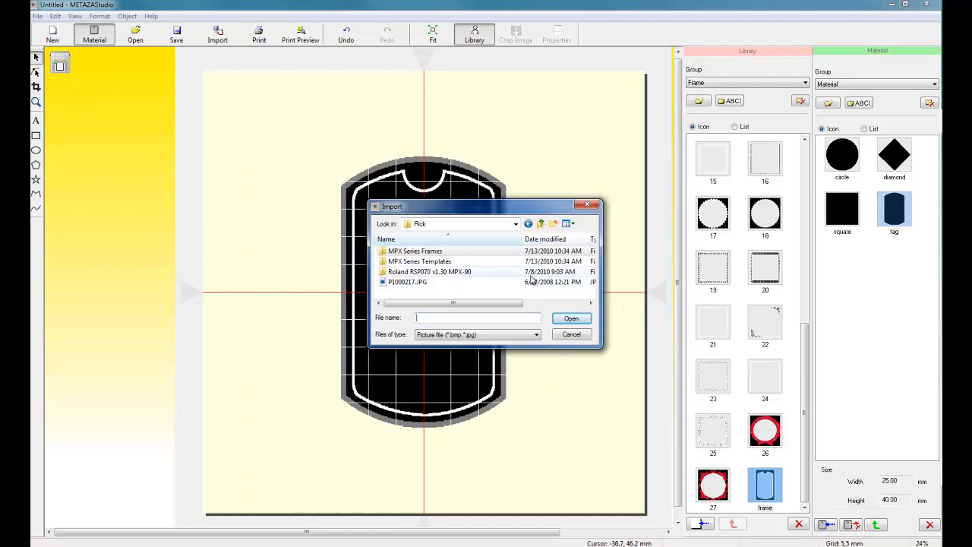
pyautogui.click(571, 317)
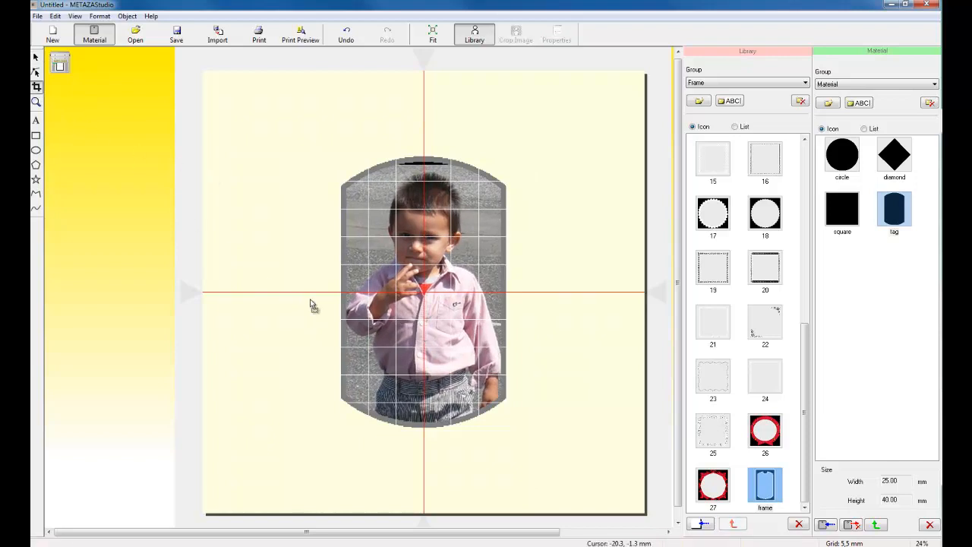
pyautogui.click(422, 296)
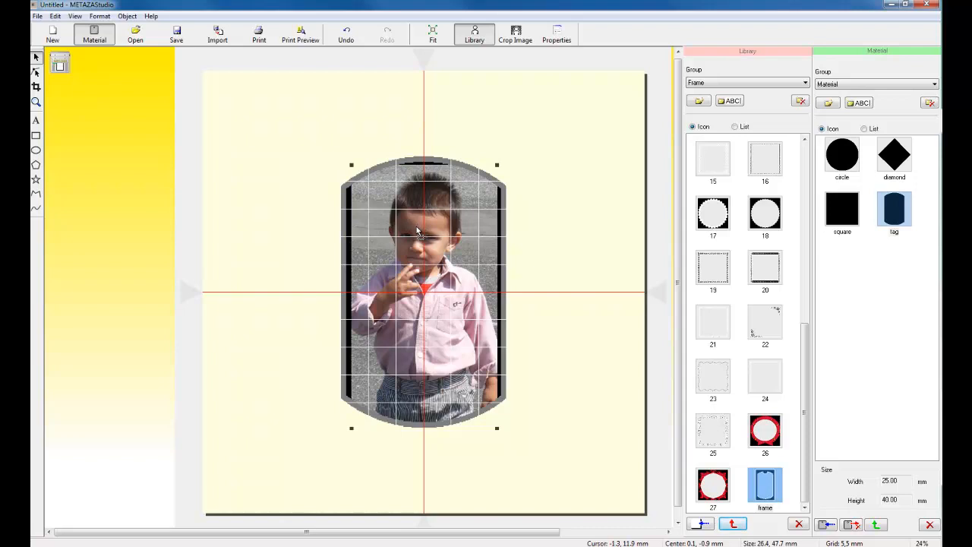
pyautogui.moveTo(423, 231)
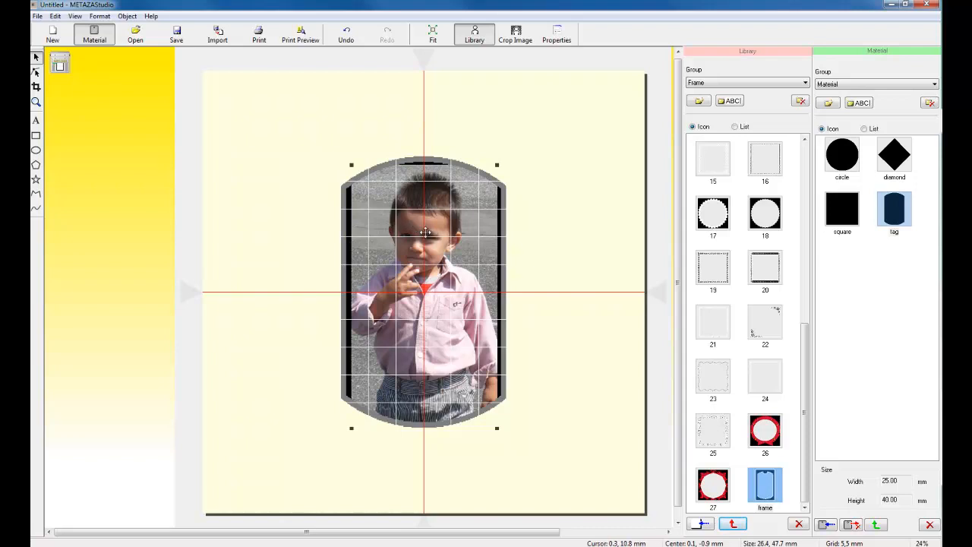
pyautogui.moveTo(439, 273)
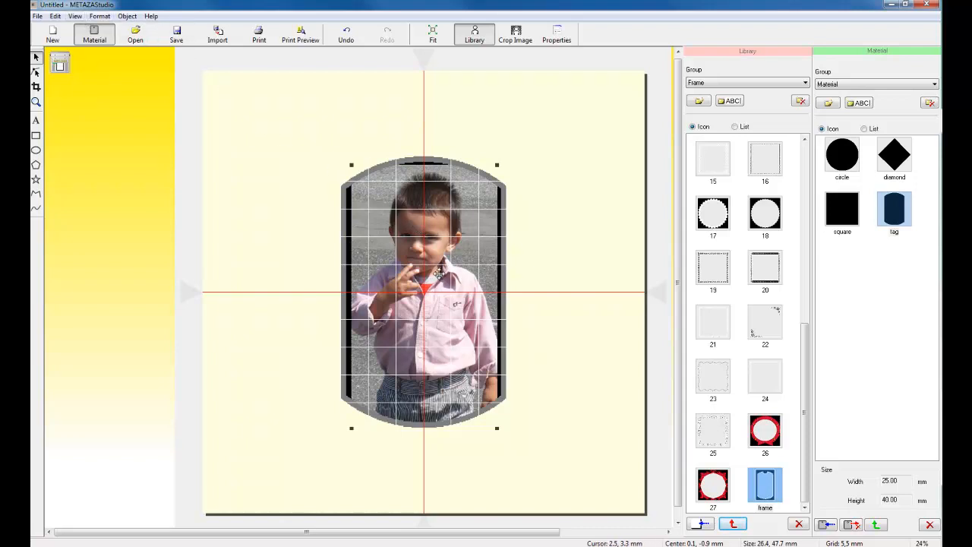
# - Send the boy's photo behind the tag border via Layer, then run Optimize Picture on it
pyautogui.rightClick(434, 276)
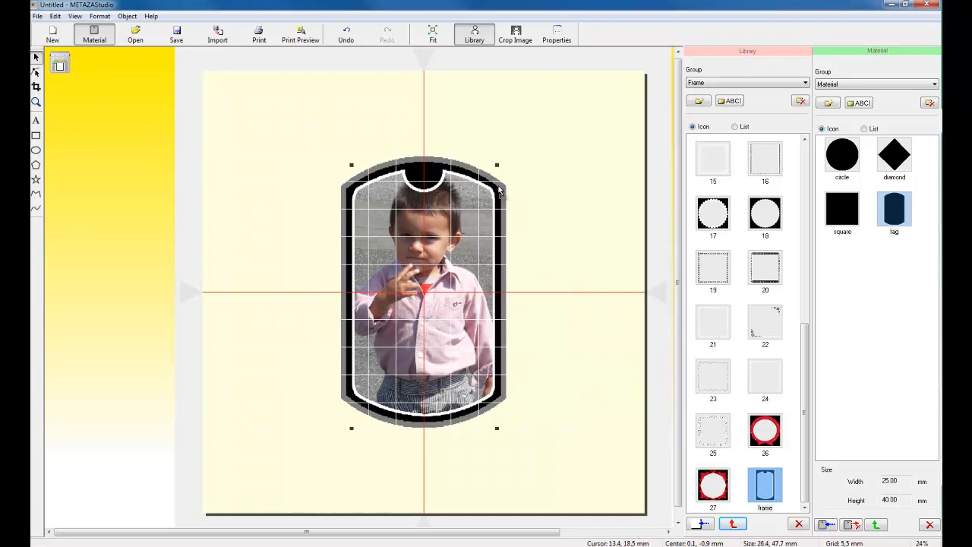
pyautogui.moveTo(462, 211)
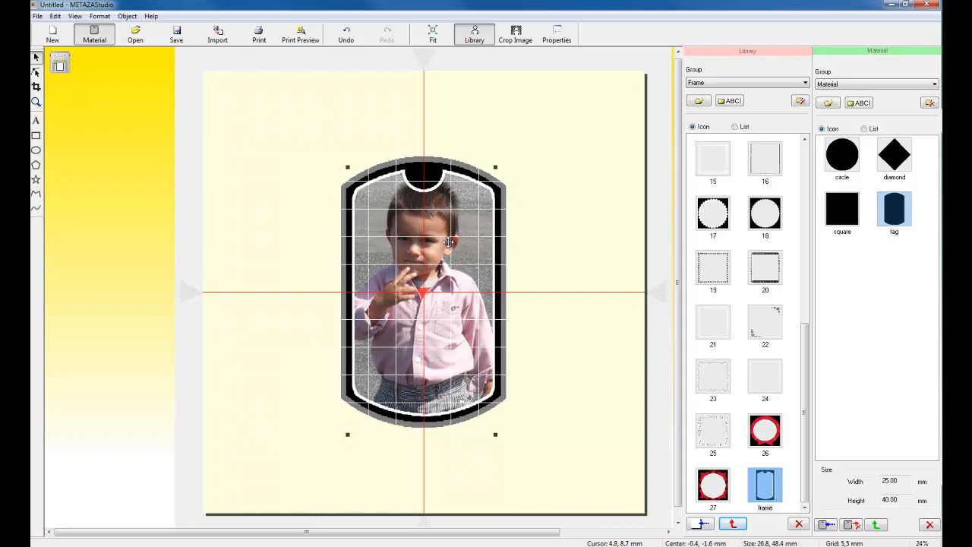
pyautogui.moveTo(401, 251)
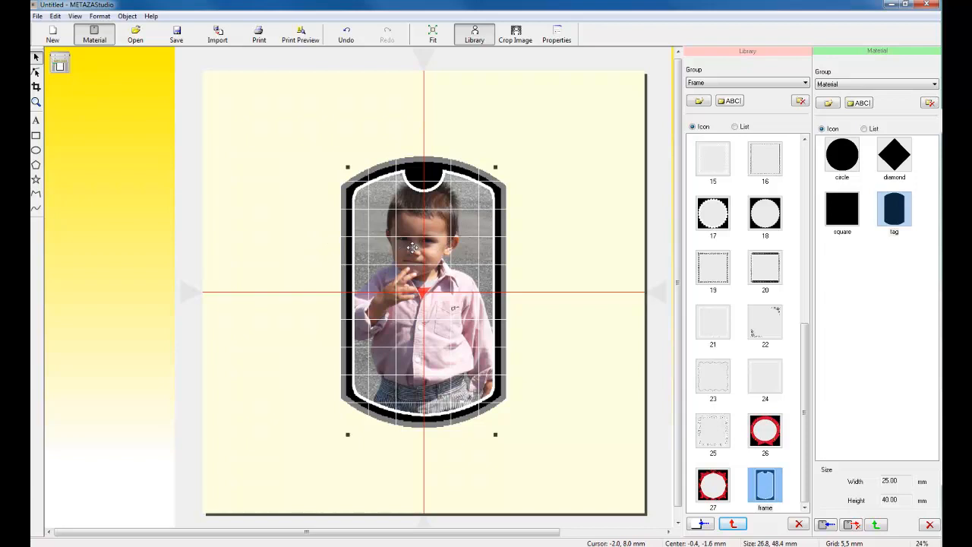
pyautogui.moveTo(413, 248)
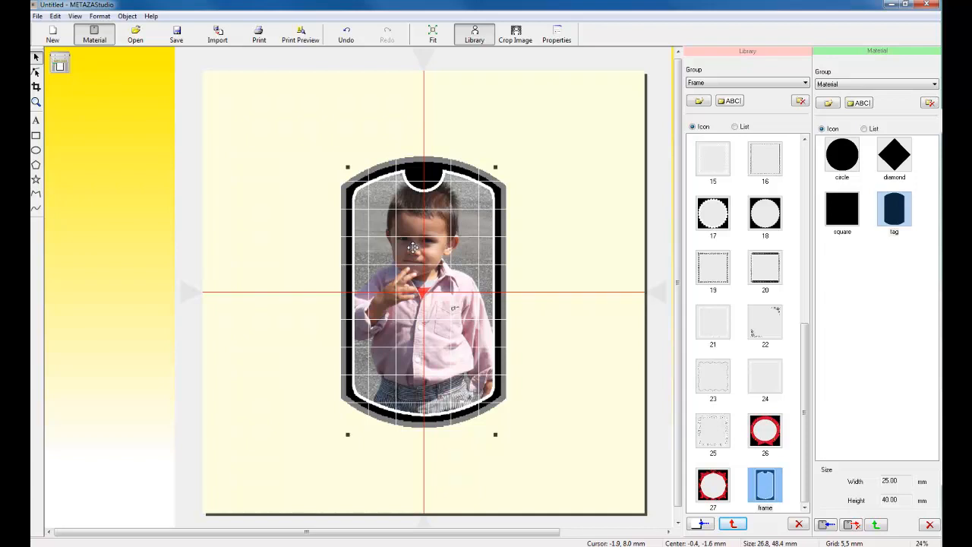
pyautogui.rightClick(414, 251)
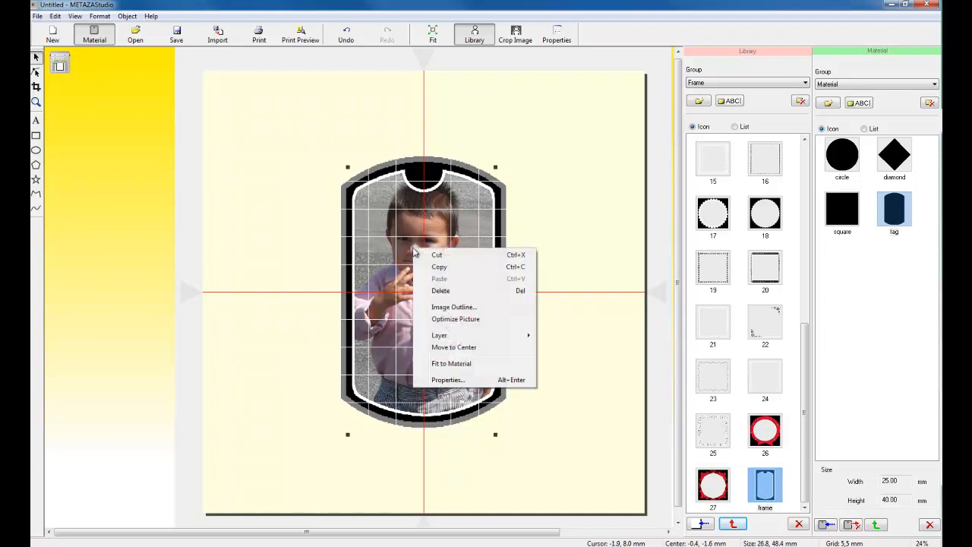
pyautogui.moveTo(456, 319)
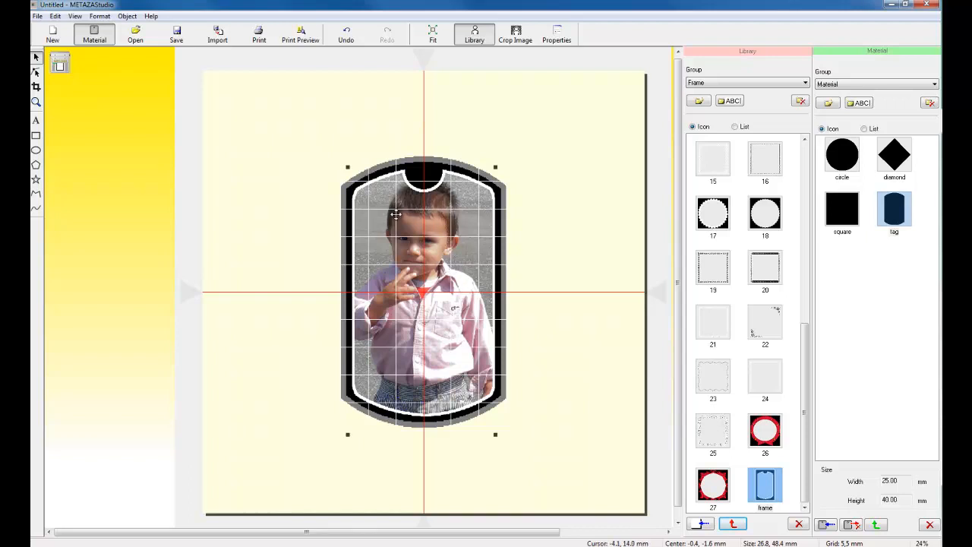
pyautogui.moveTo(449, 346)
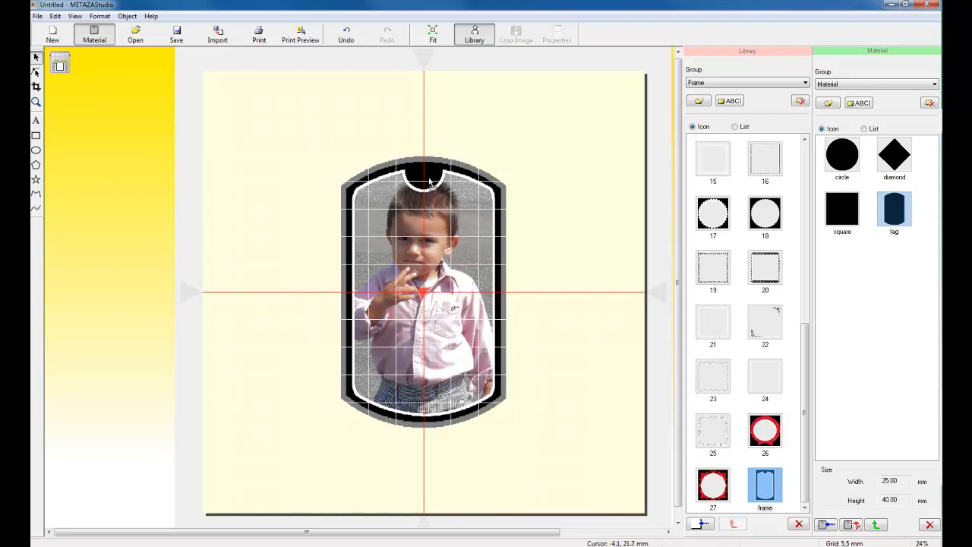
pyautogui.moveTo(401, 433)
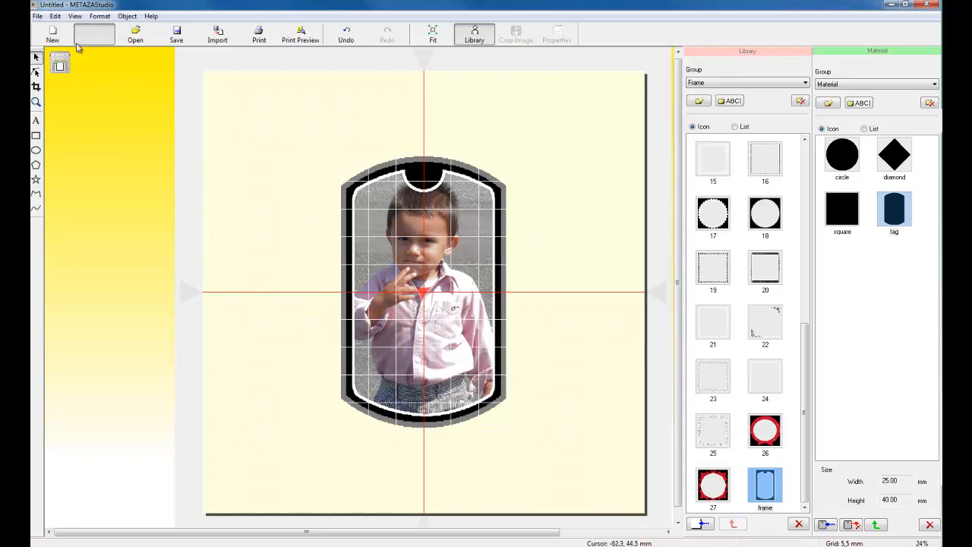
# - Preview the framed photo in Silver material colour at 25% zoom showing the whole tag
pyautogui.click(36, 15)
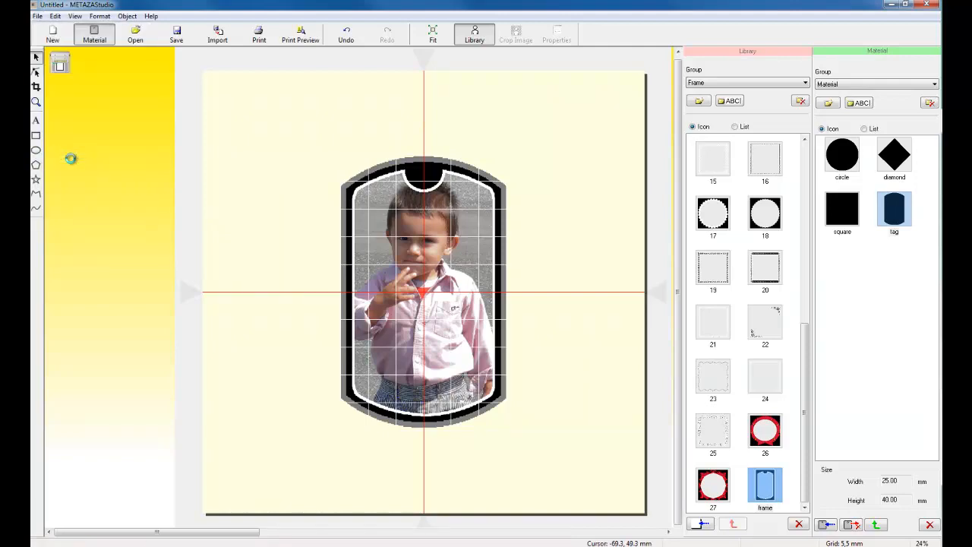
pyautogui.click(301, 34)
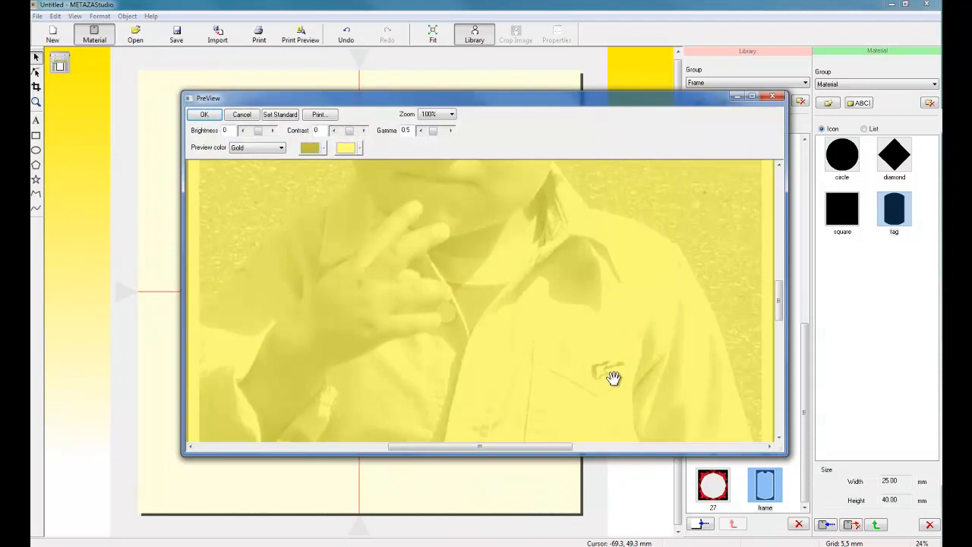
pyautogui.moveTo(776, 461)
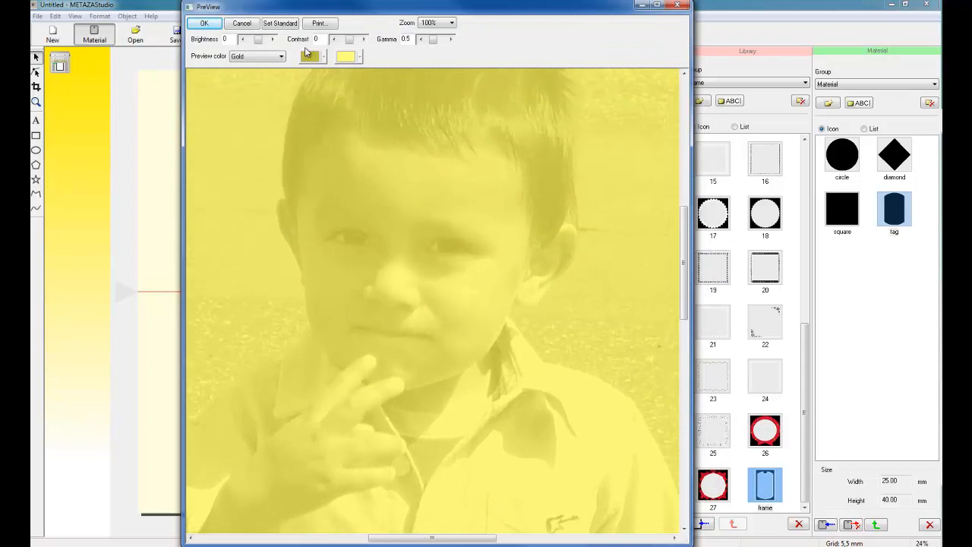
pyautogui.click(258, 54)
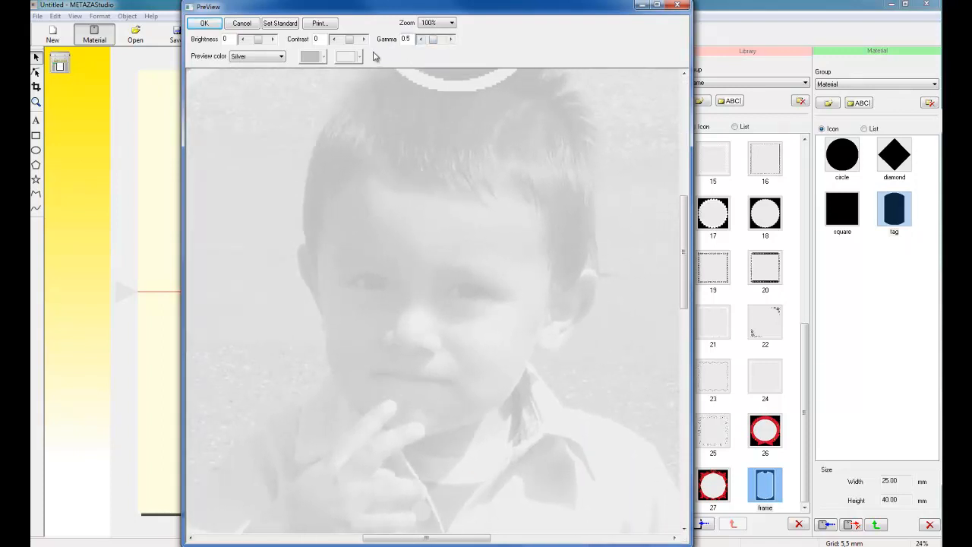
pyautogui.click(450, 22)
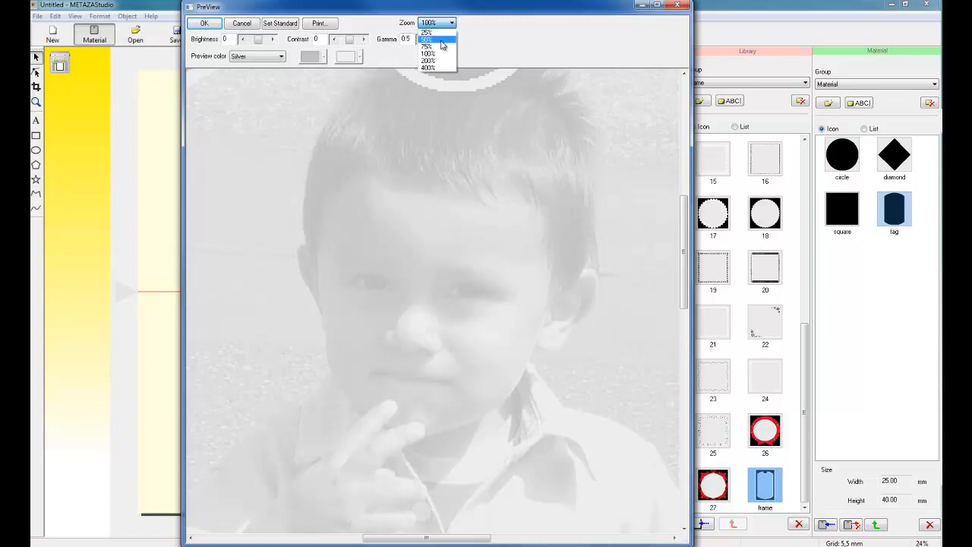
pyautogui.click(427, 40)
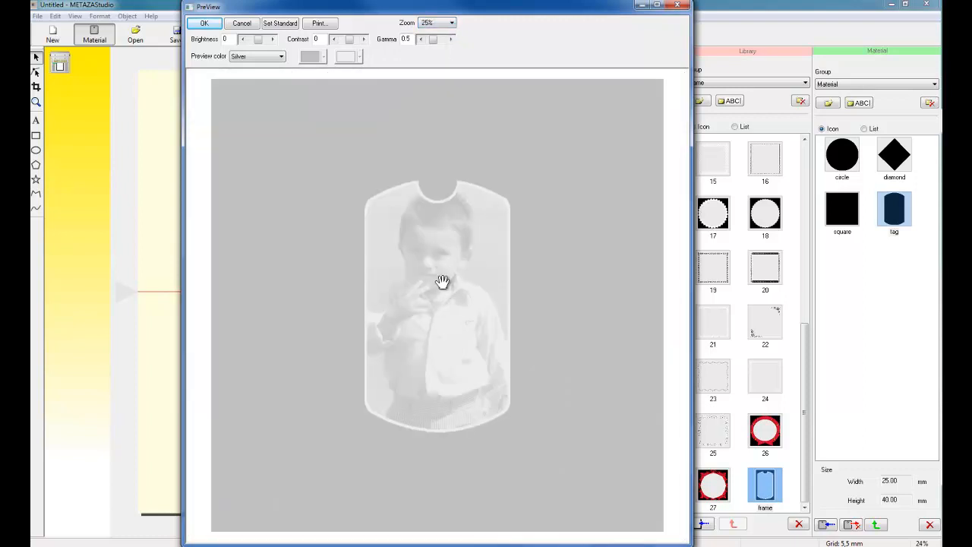
pyautogui.moveTo(436, 258)
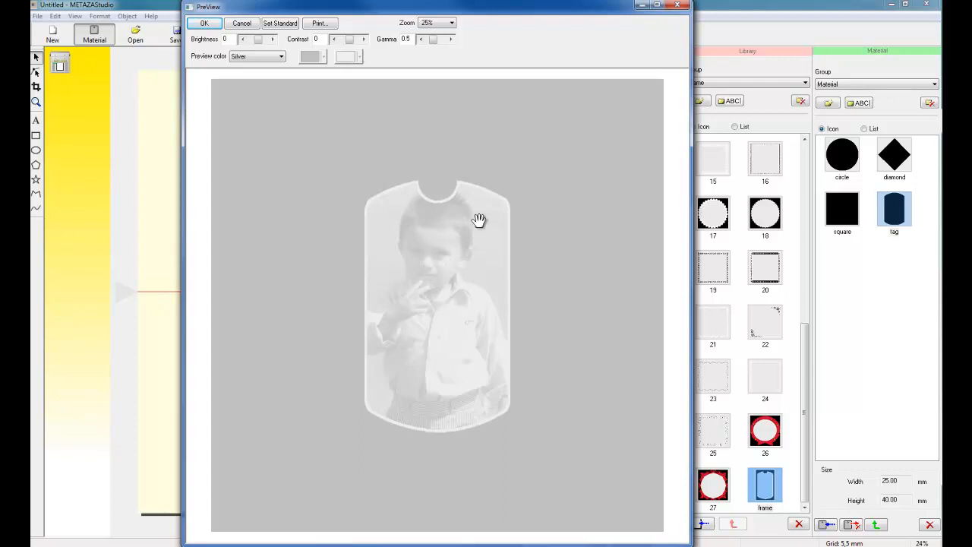
pyautogui.moveTo(413, 285)
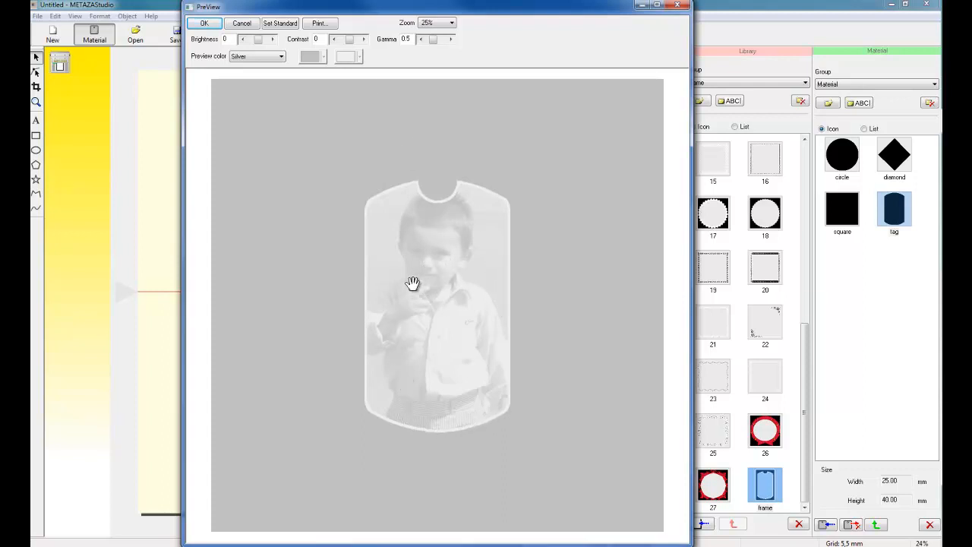
pyautogui.moveTo(441, 310)
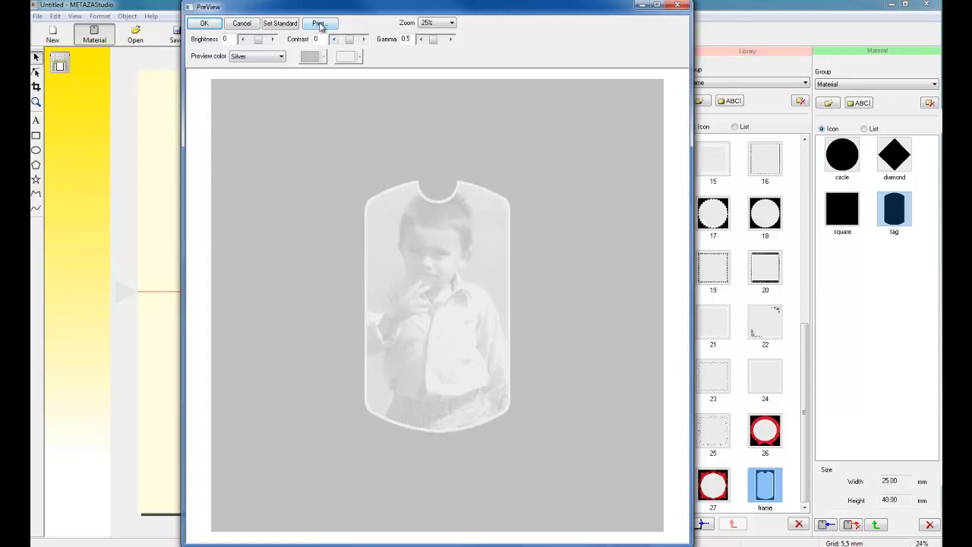
# - Start printing to the Roland MPX-90 and review its Material and Image Correction properties
pyautogui.click(317, 23)
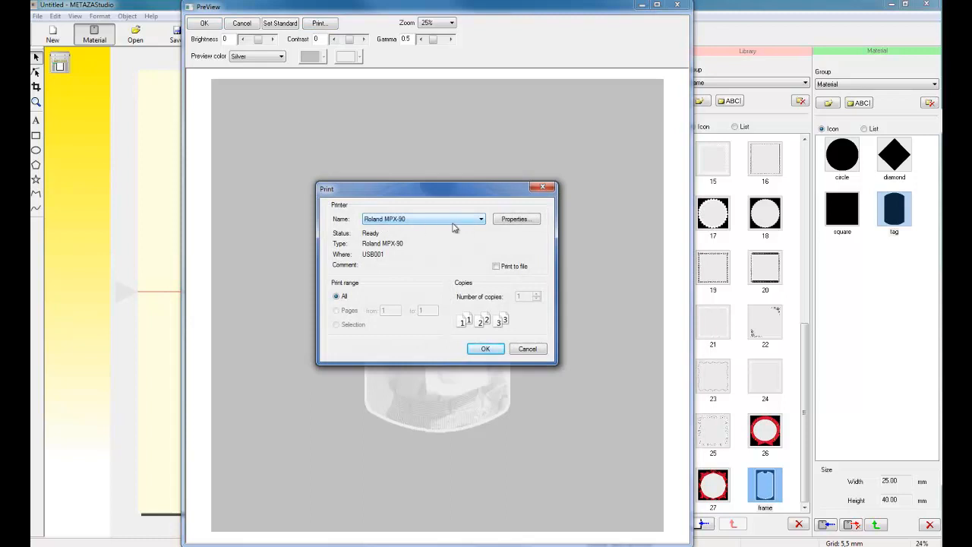
pyautogui.click(516, 219)
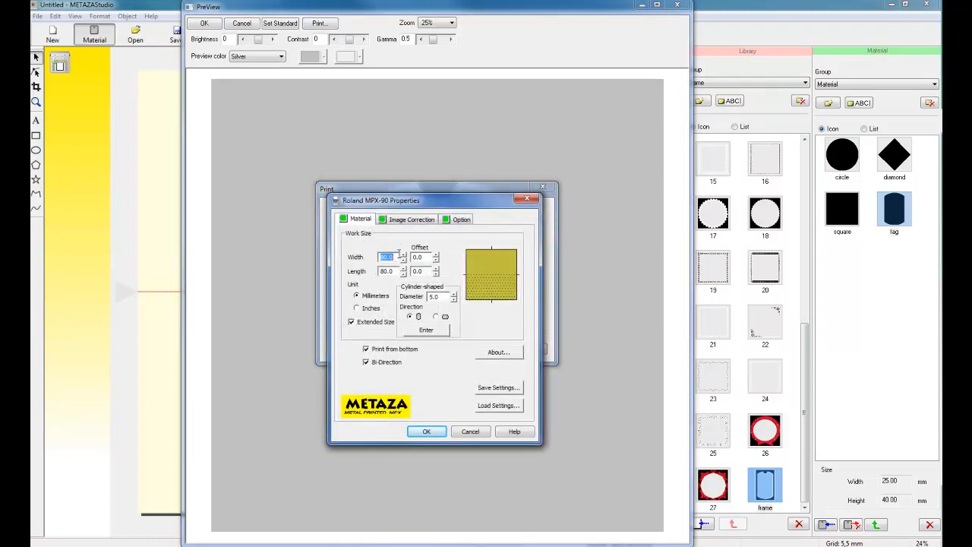
pyautogui.click(412, 219)
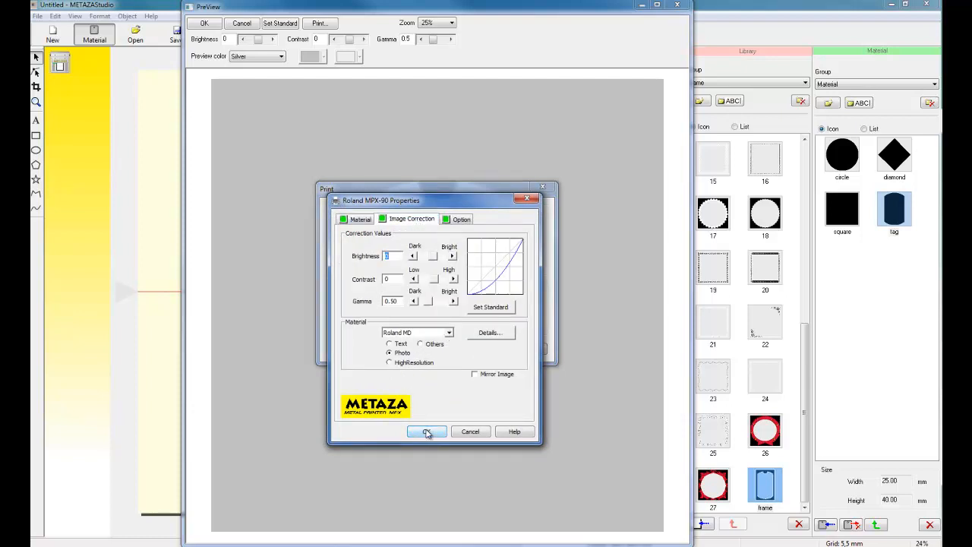
pyautogui.click(427, 432)
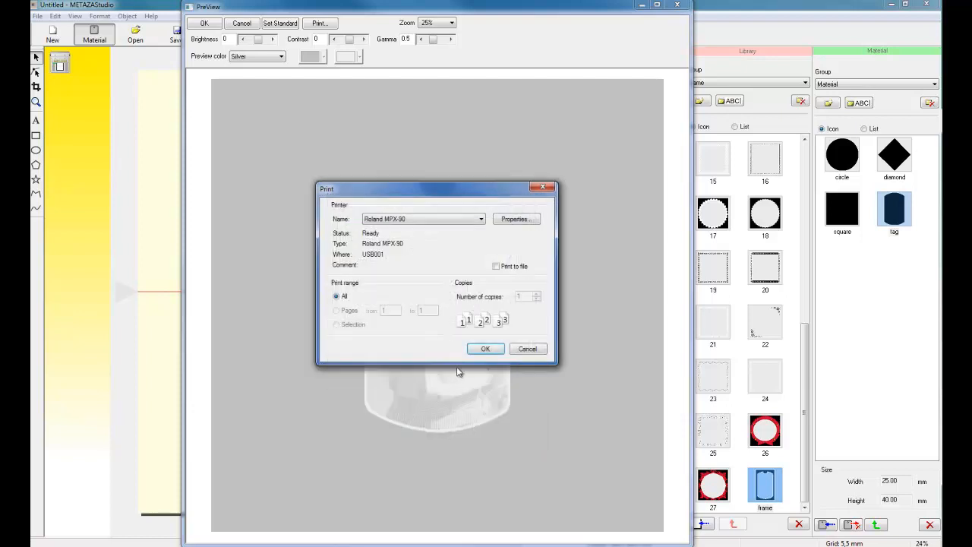